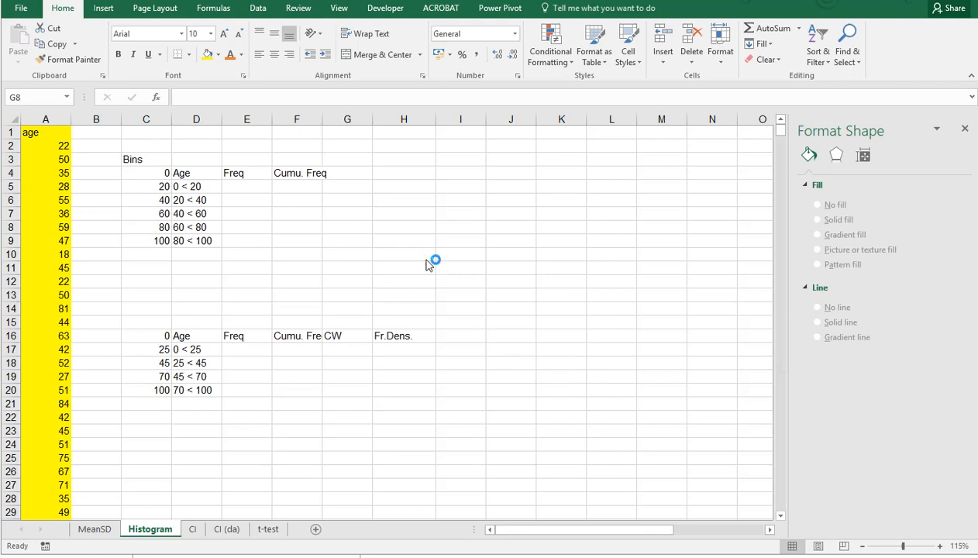
mouse_move(380, 259)
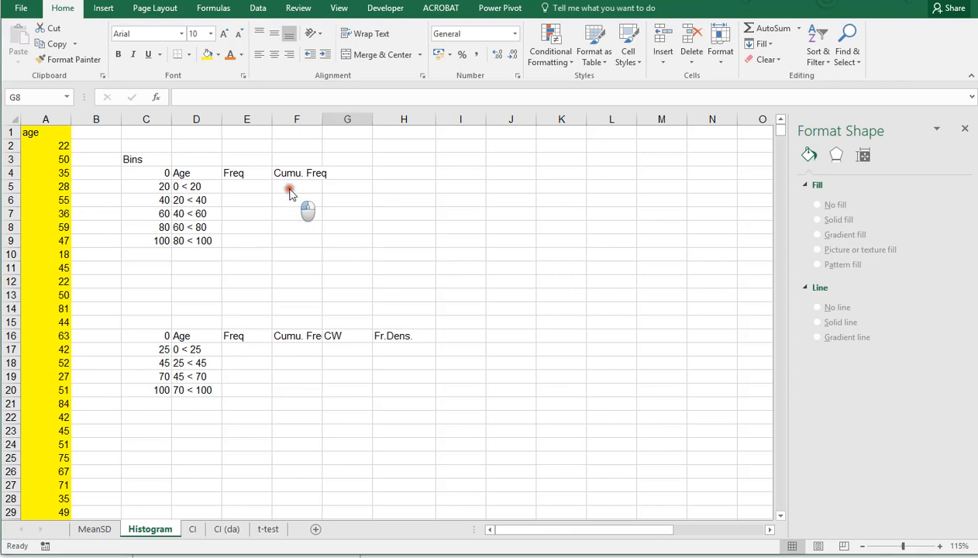
Step: Enter =C4&" < "&C5 in D5 to build the first age-range label from bin limits
click(347, 226)
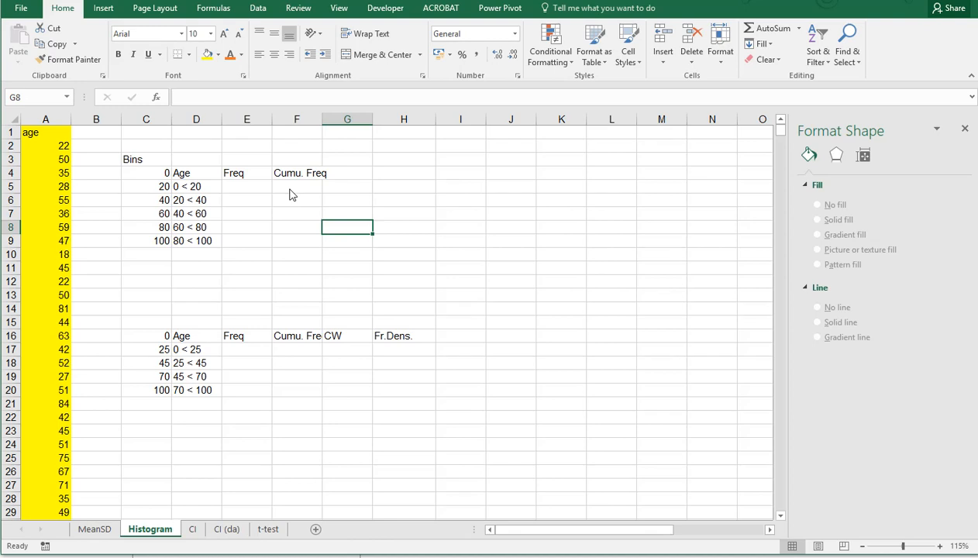
click(45, 118)
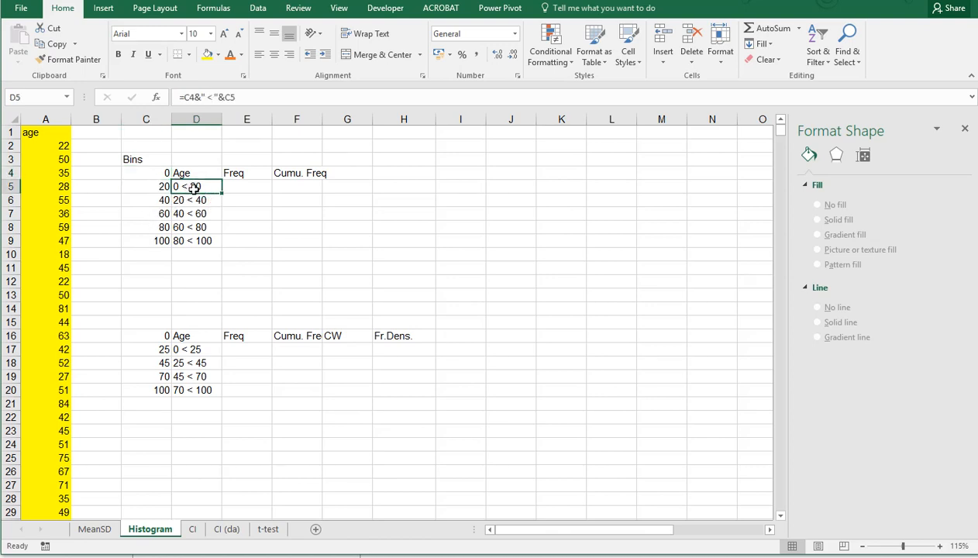
mouse_move(261, 217)
text(=C4&" <)
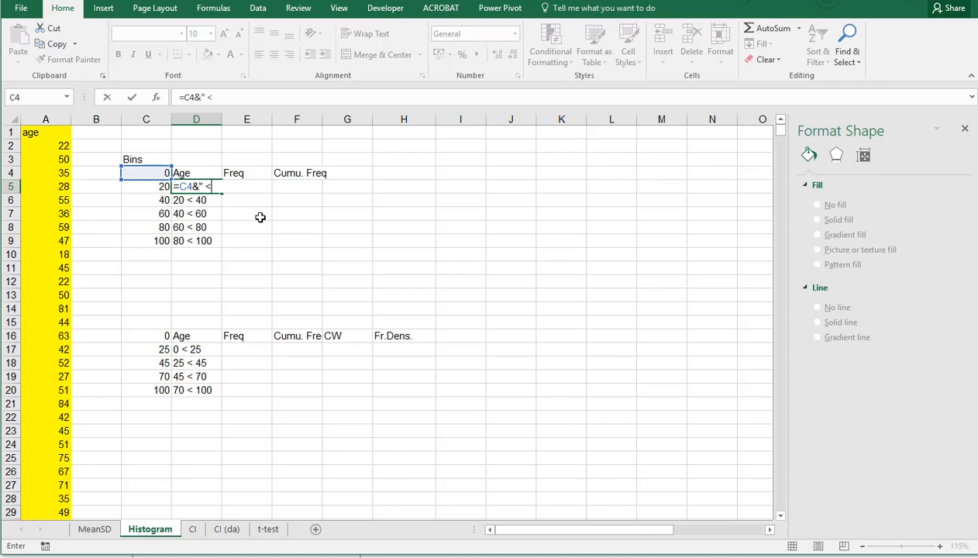
text(")
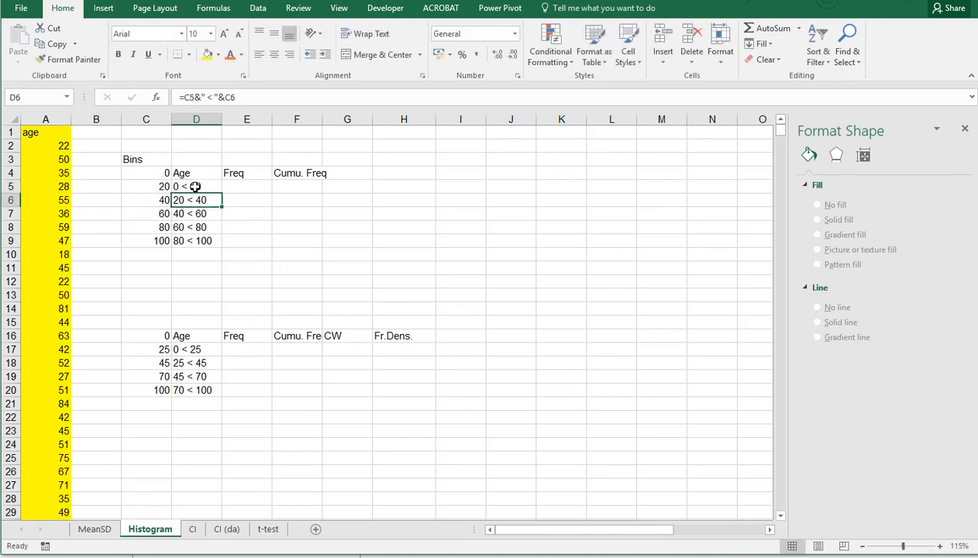
Step: Fill the label formula down through D9, giving ranges up to 80 < 100
drag(196, 186, 196, 241)
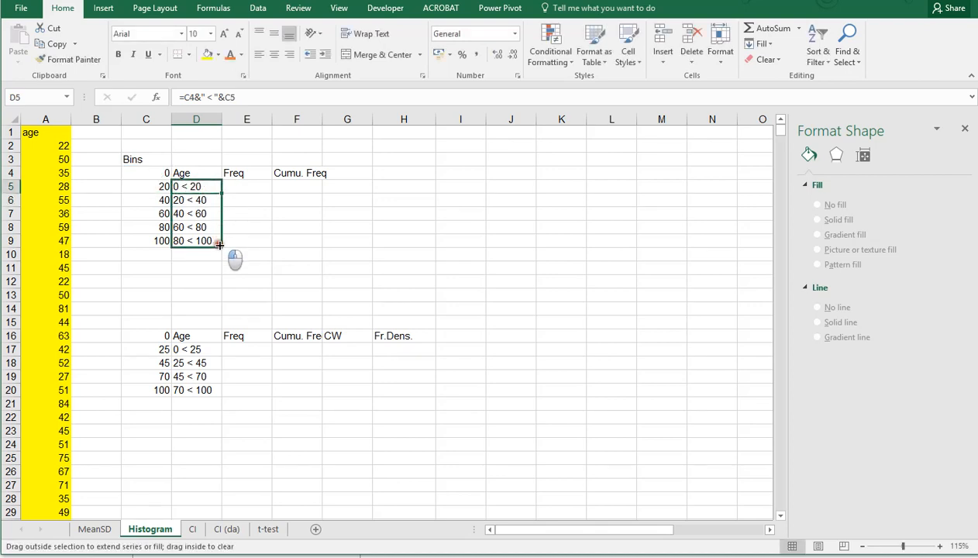
drag(195, 186, 195, 241)
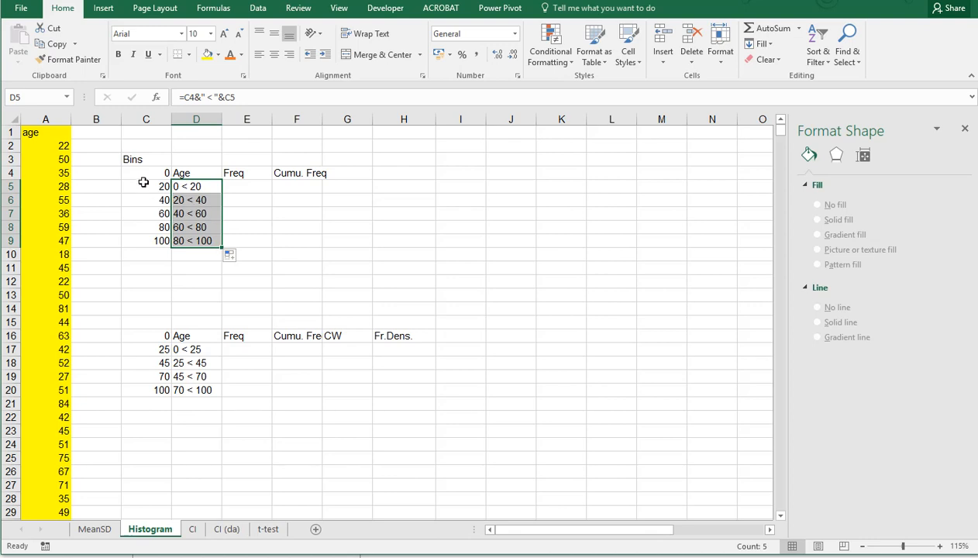
drag(146, 172, 146, 240)
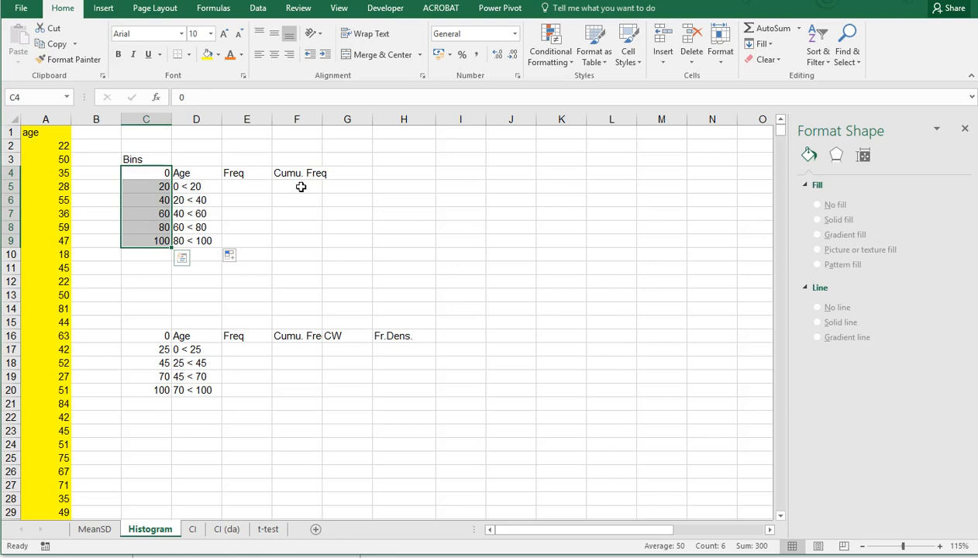
click(247, 186)
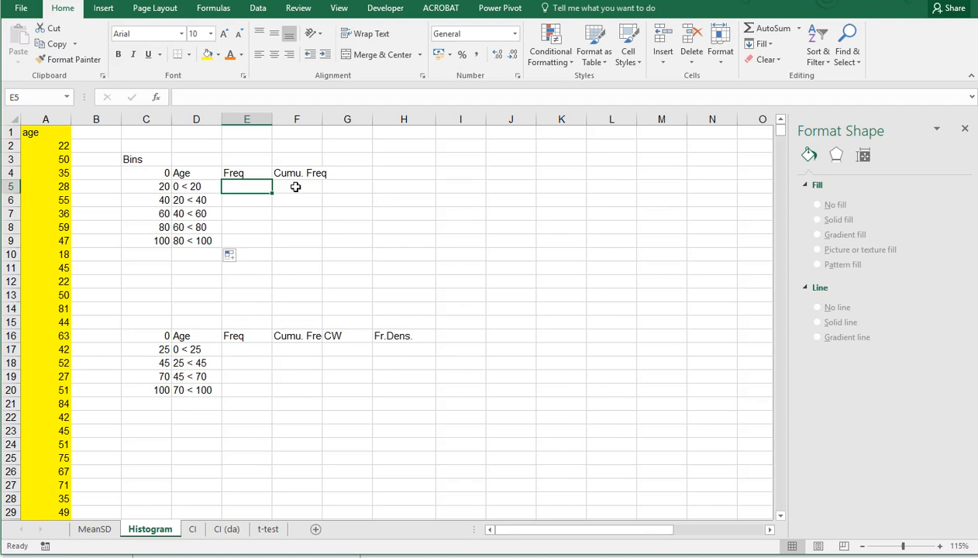
mouse_move(282, 199)
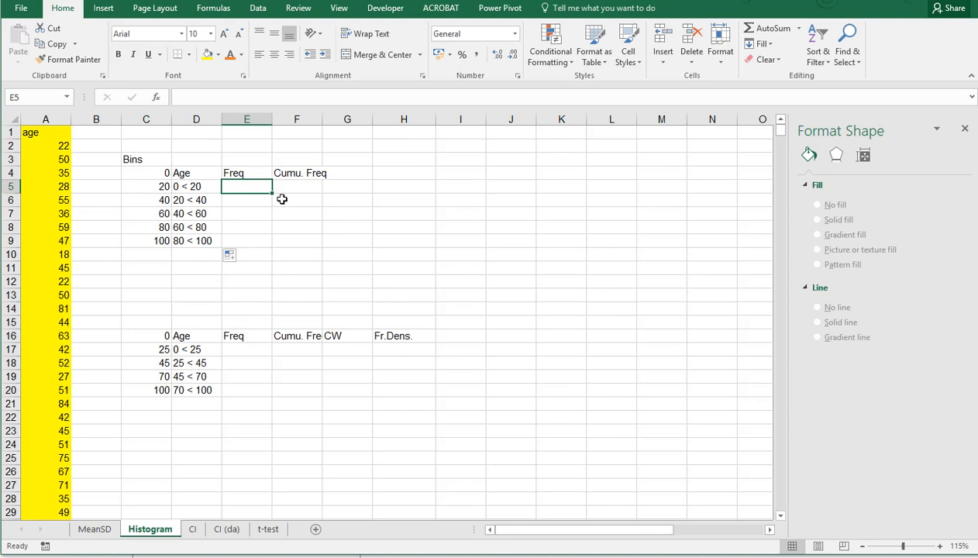
click(296, 186)
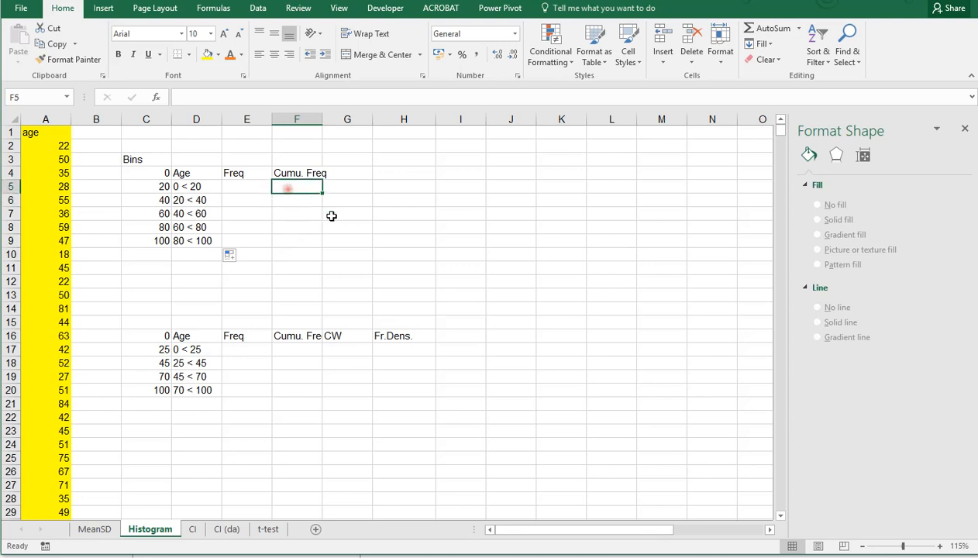
mouse_move(354, 226)
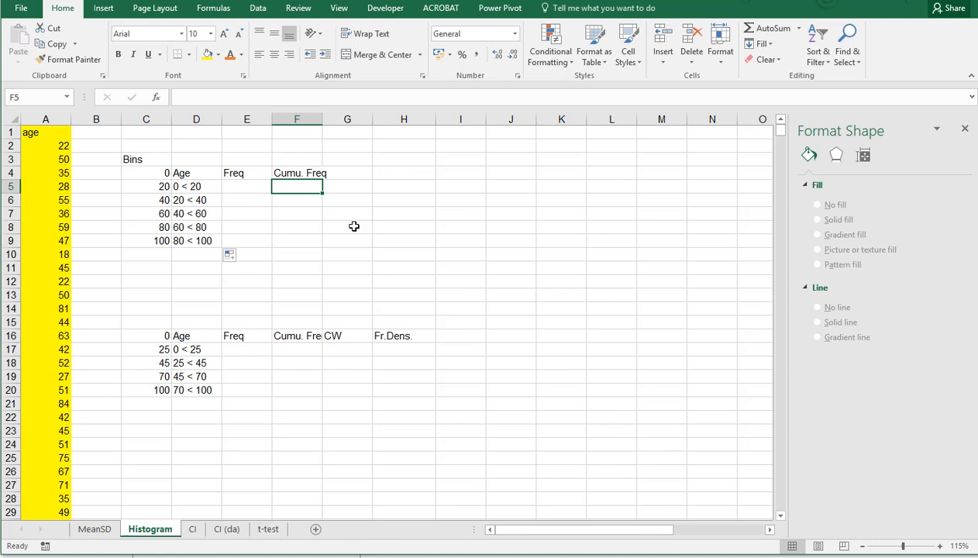
Step: Enter =COUNTIF(A:A,"<"&C5) in F5 to count ages below the first bin limit
text(=)
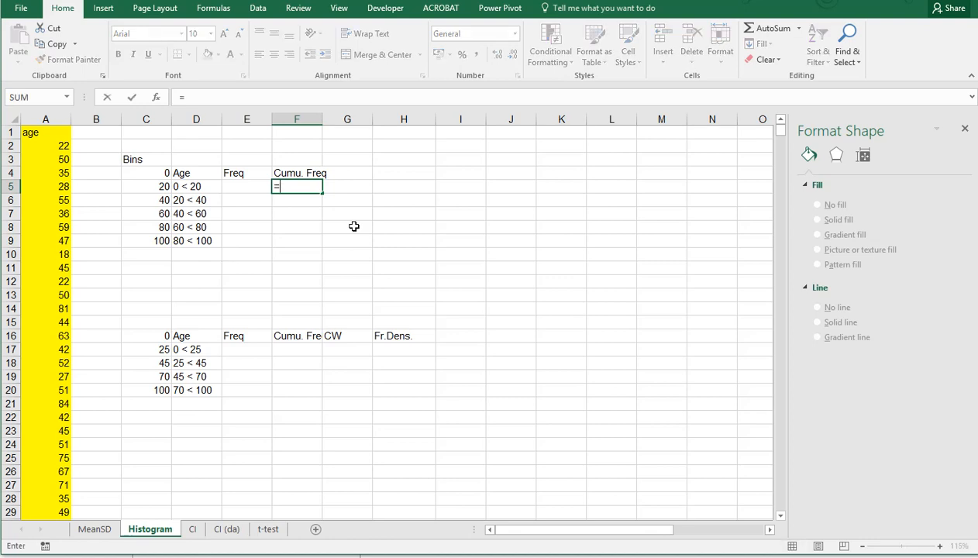
text(c)
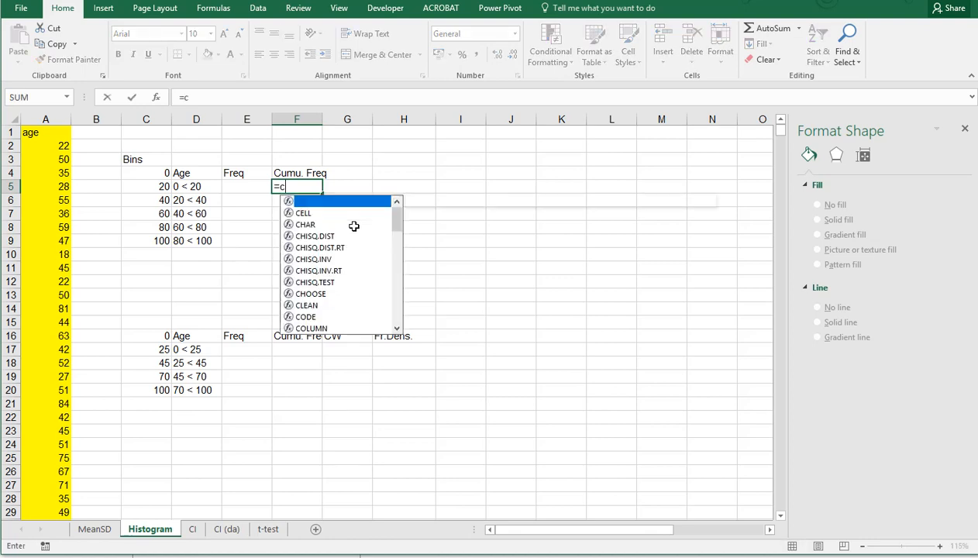
text(ountif(A:A;)
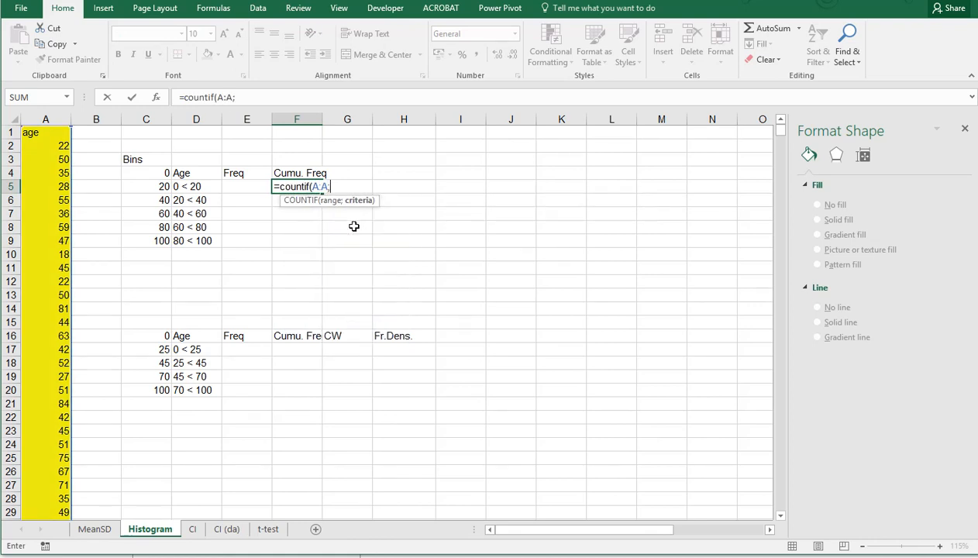
mouse_move(263, 225)
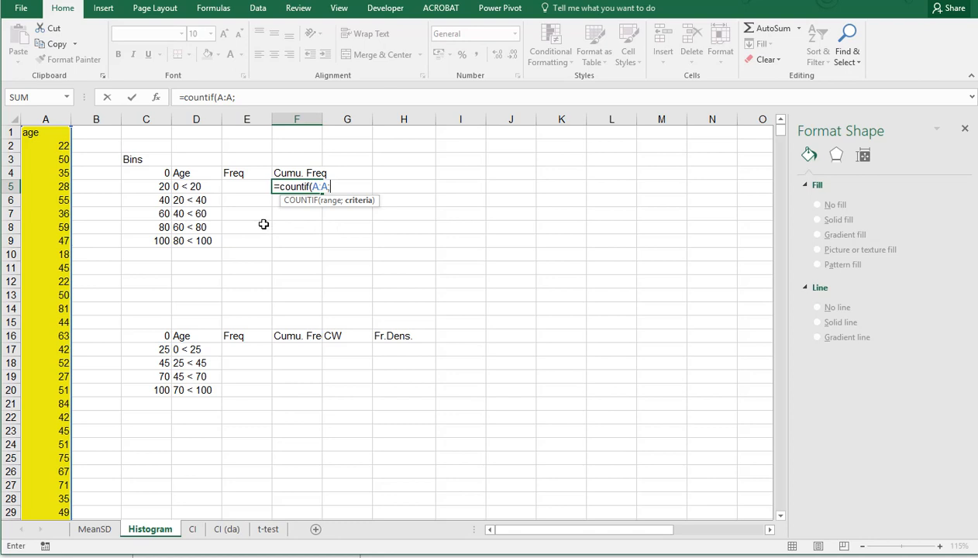
text("<)
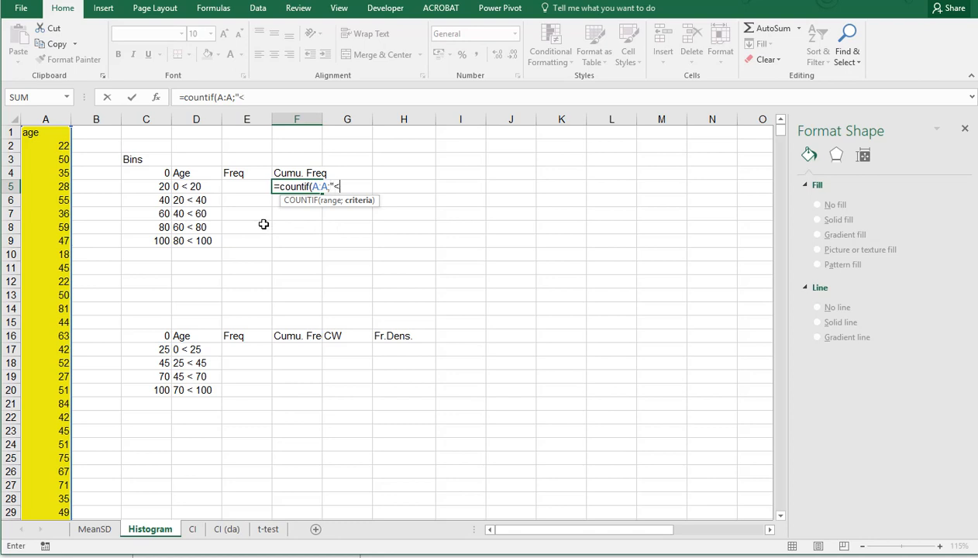
text(")
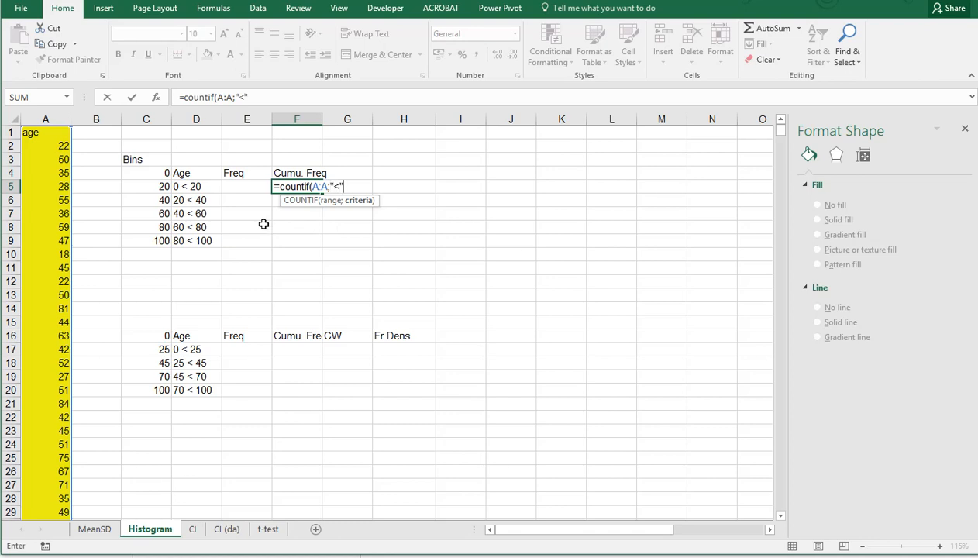
text(&)
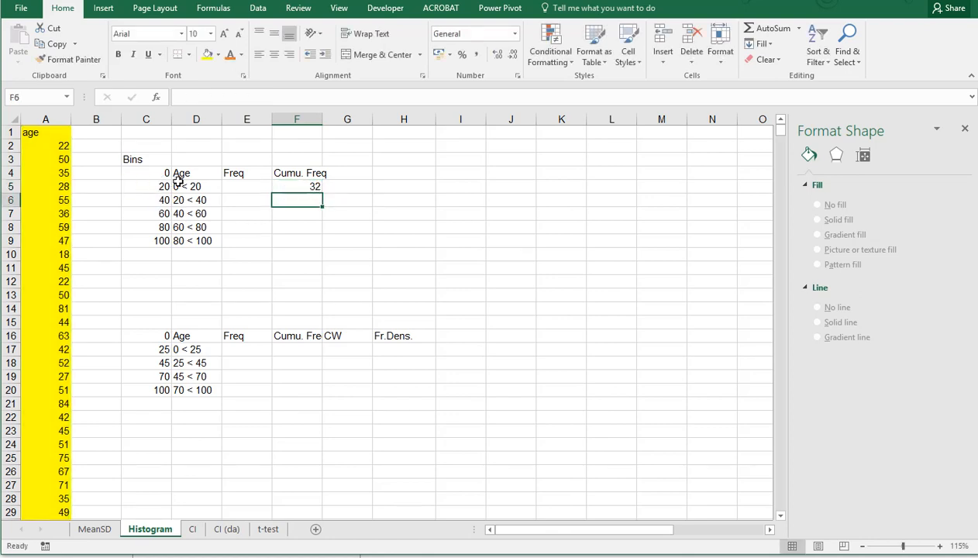
Step: Fill the cumulative count down through F9: 32, 720, 1414, 1871, 1969
drag(297, 192, 298, 232)
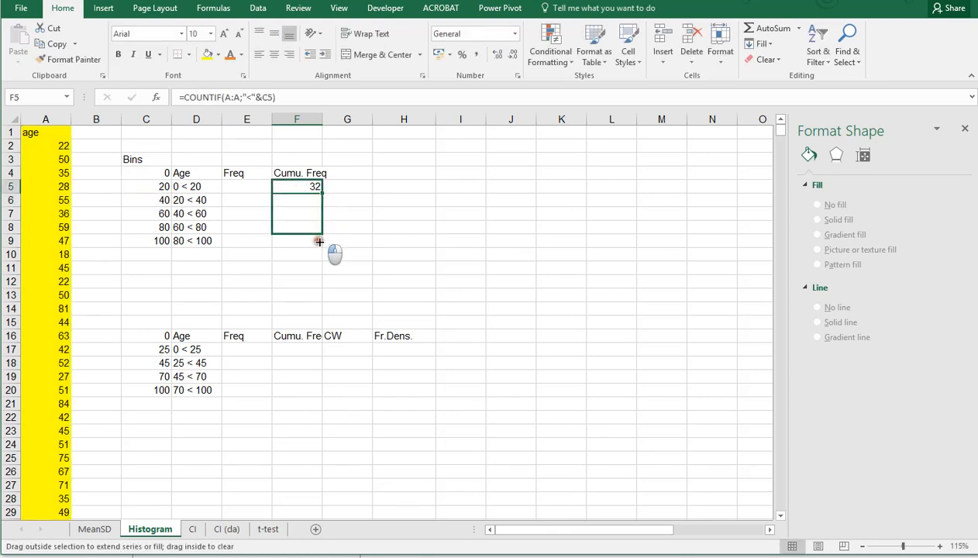
drag(296, 186, 296, 241)
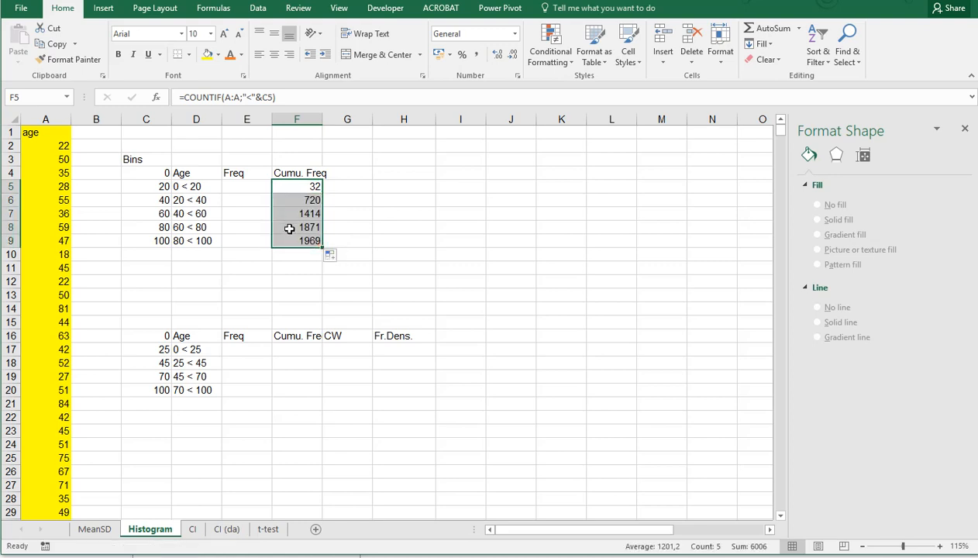
click(296, 226)
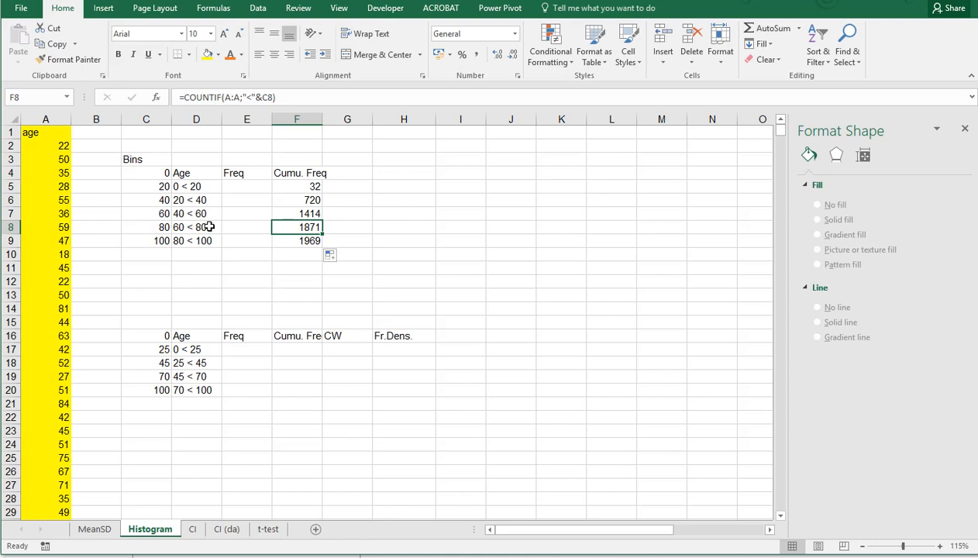
Step: Keep 32 as the first frequency and enter =F6-F5 in E6
click(246, 186)
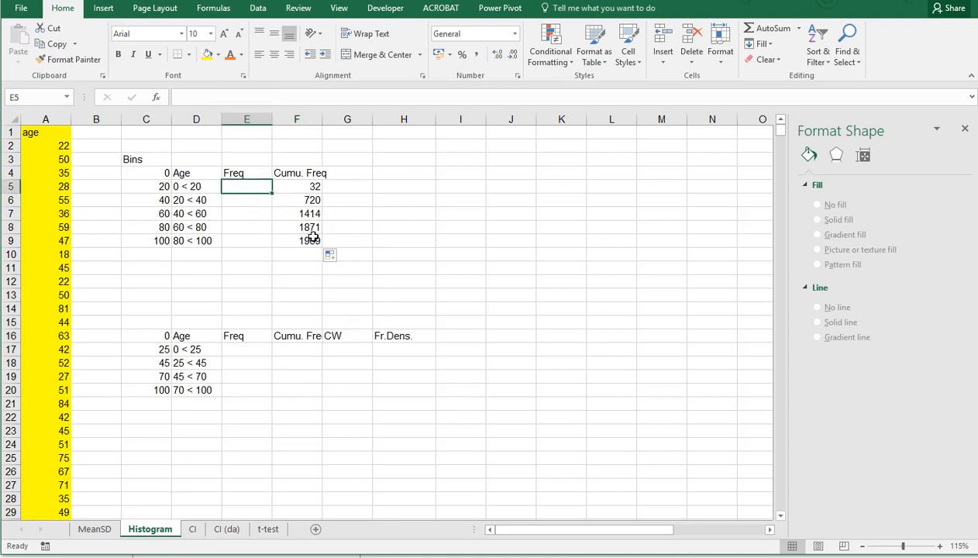
key(Return)
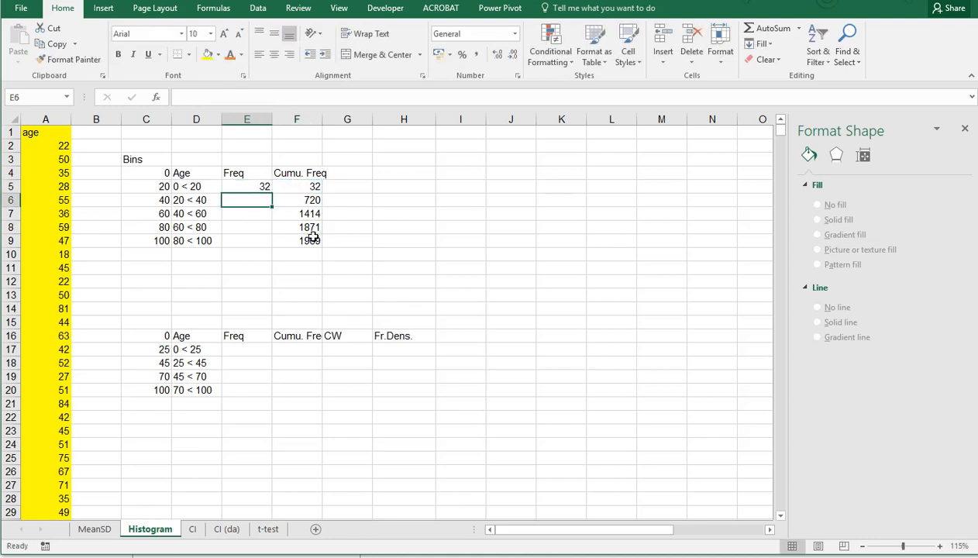
text(=)
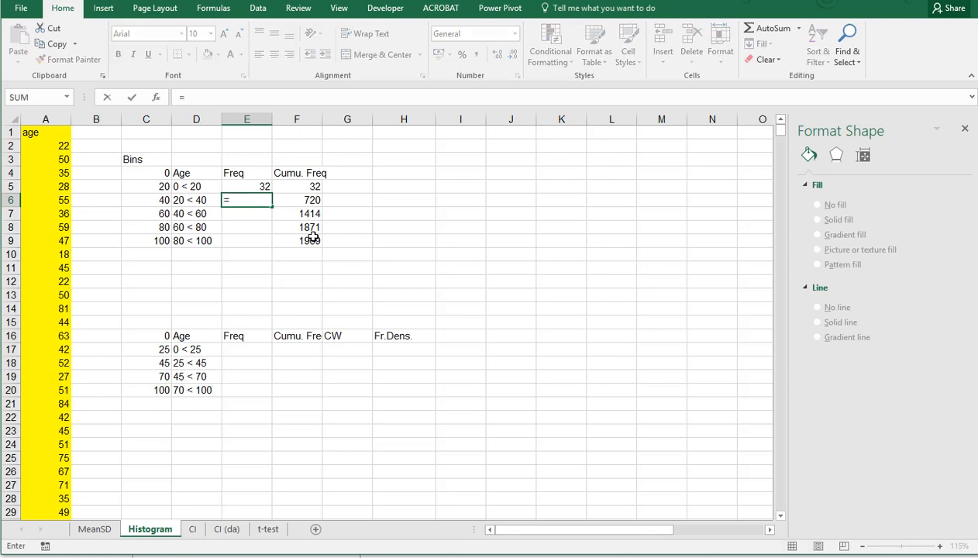
click(296, 186)
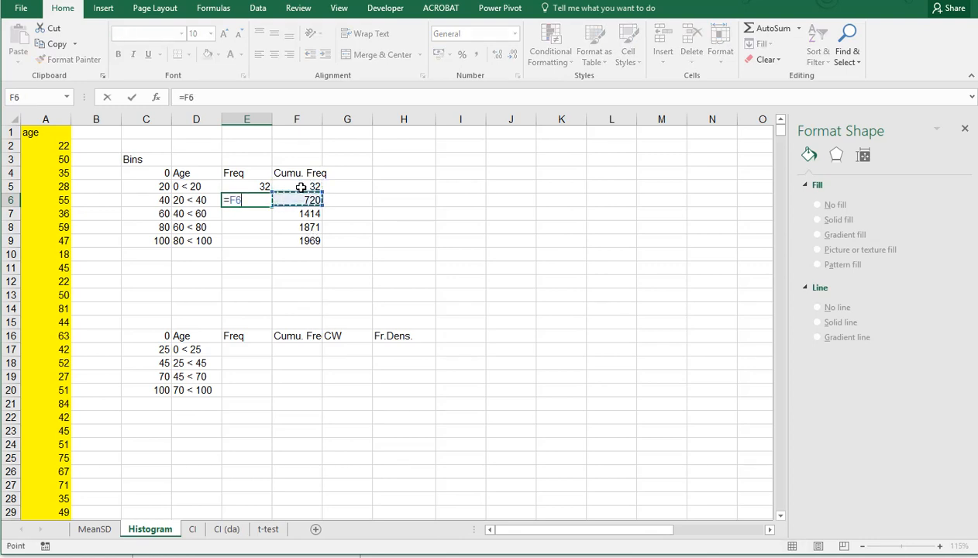
text(-)
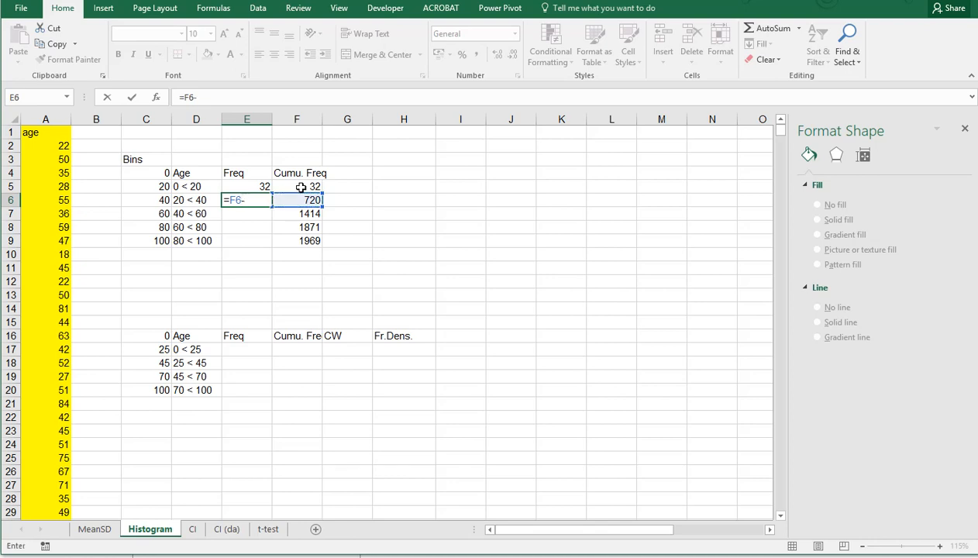
key(Return)
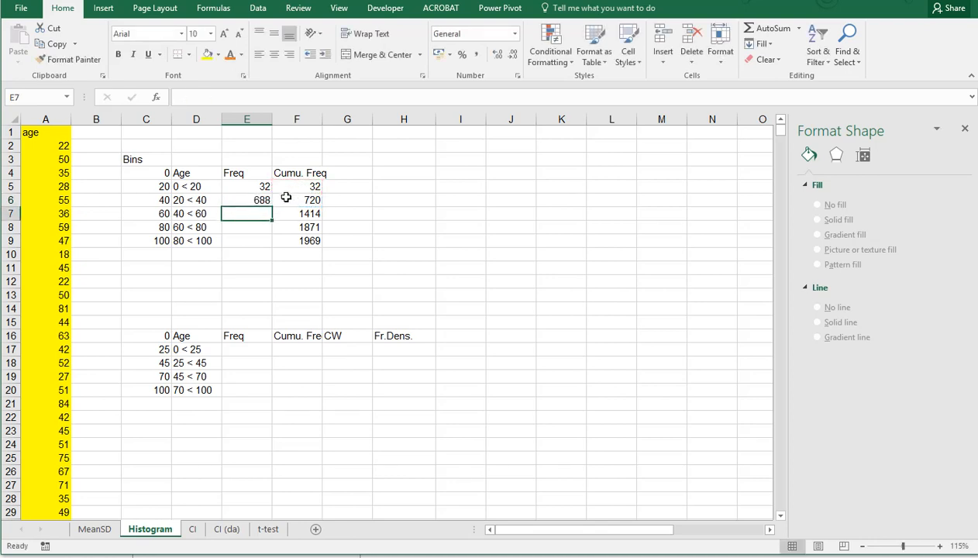
Step: Fill the difference formula down to E9, giving 688, 694, 457, 98
drag(246, 200, 246, 240)
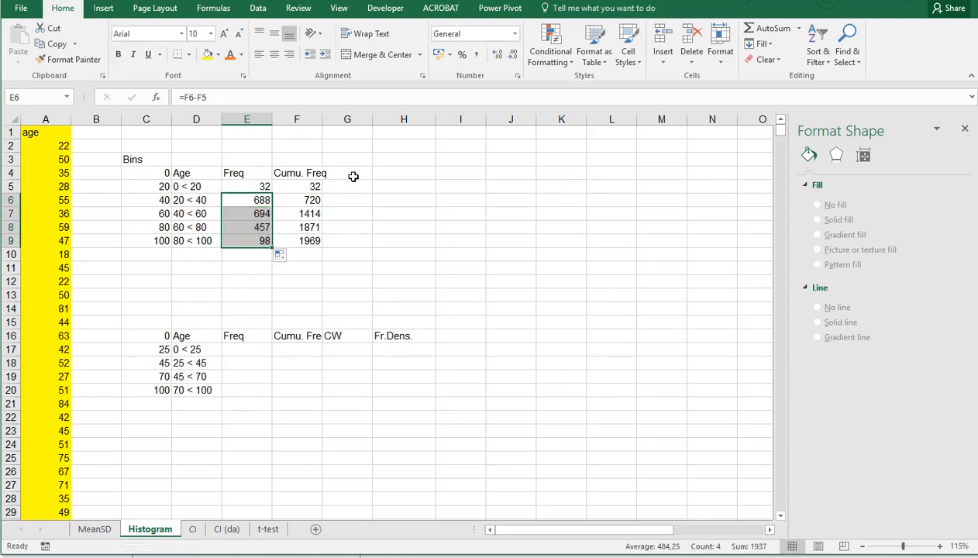
click(348, 172)
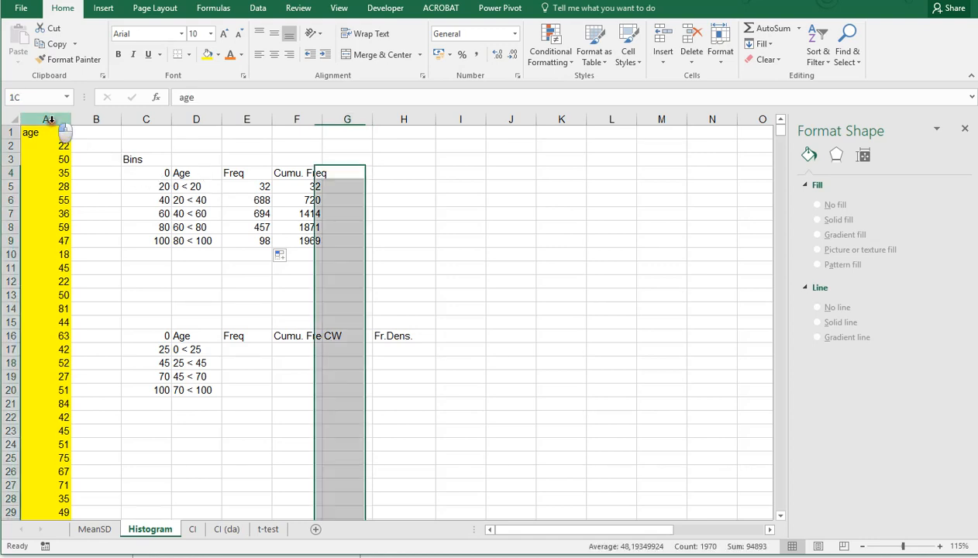
click(45, 132)
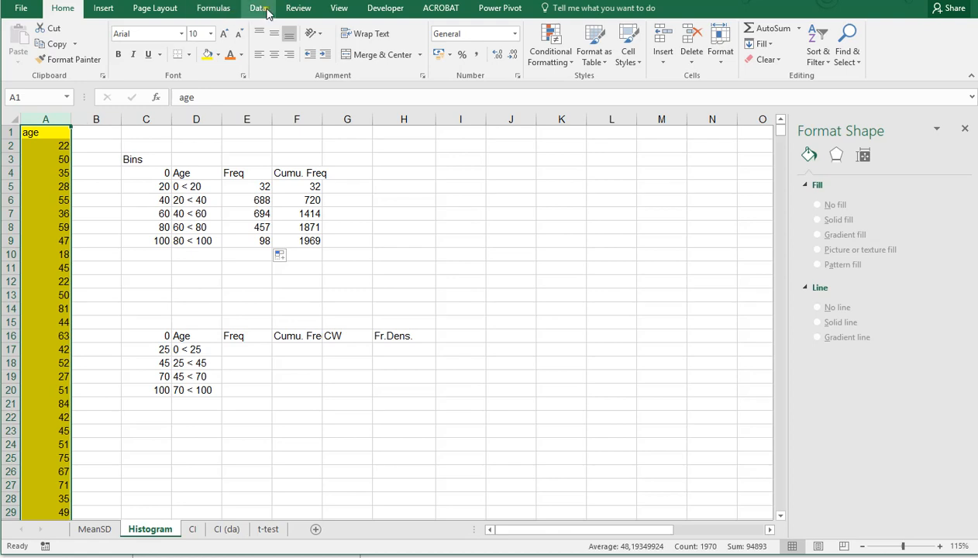
mouse_move(102, 8)
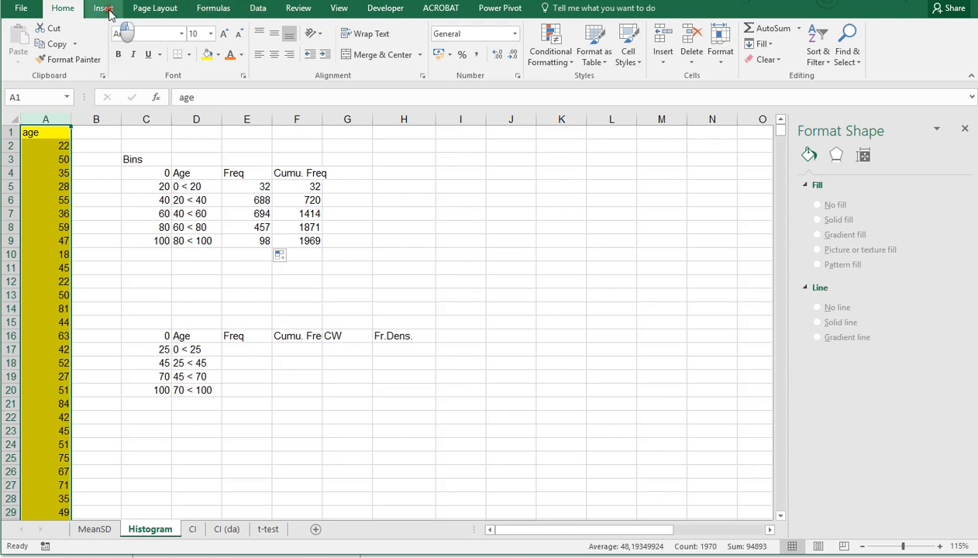
click(103, 8)
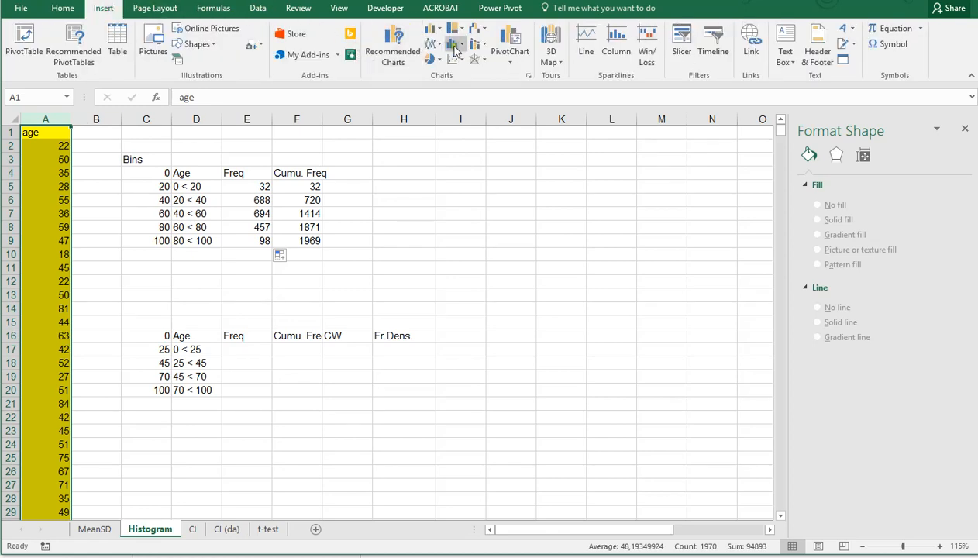
click(457, 44)
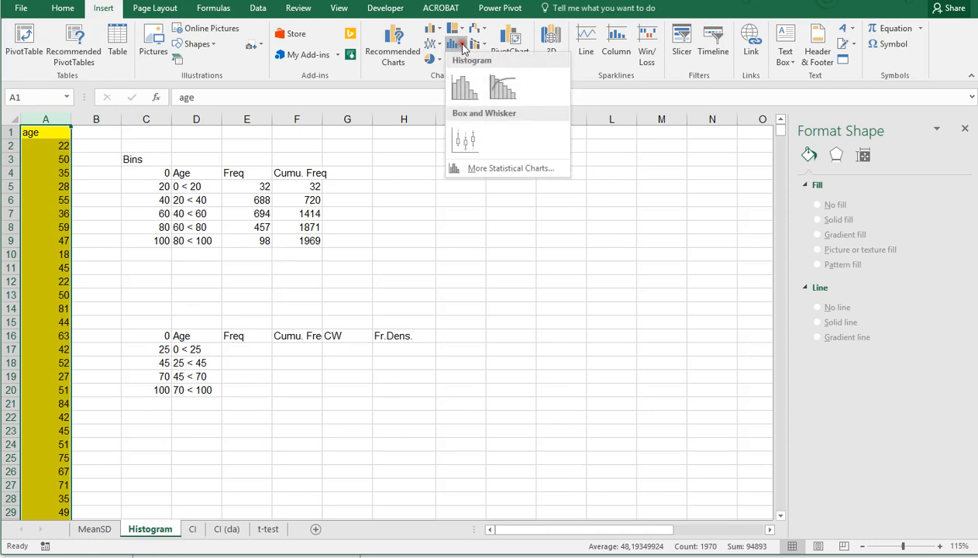
mouse_move(465, 85)
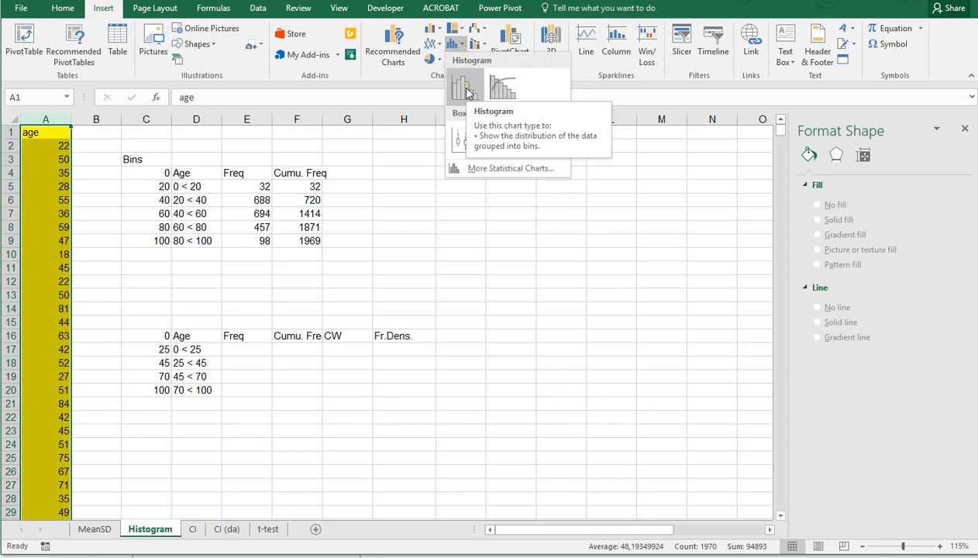
click(465, 85)
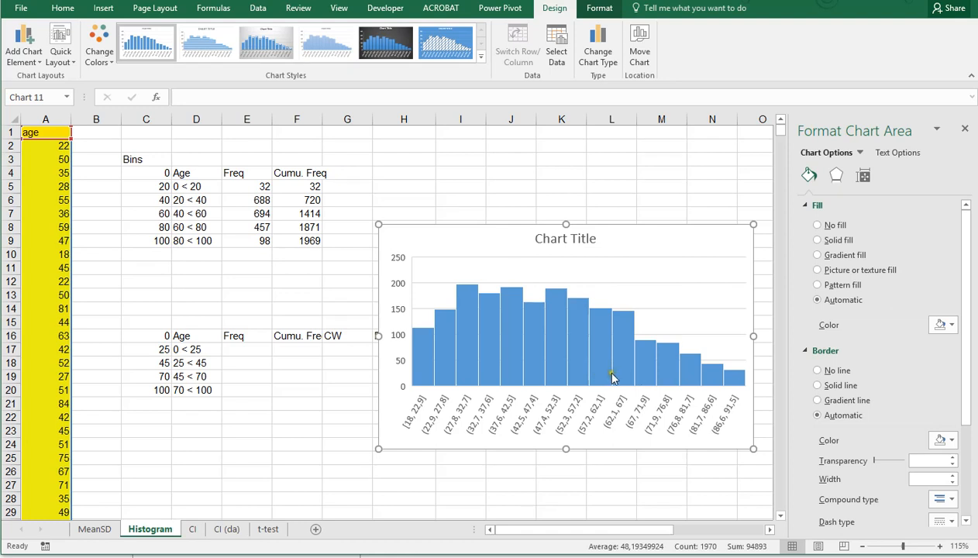
mouse_move(659, 240)
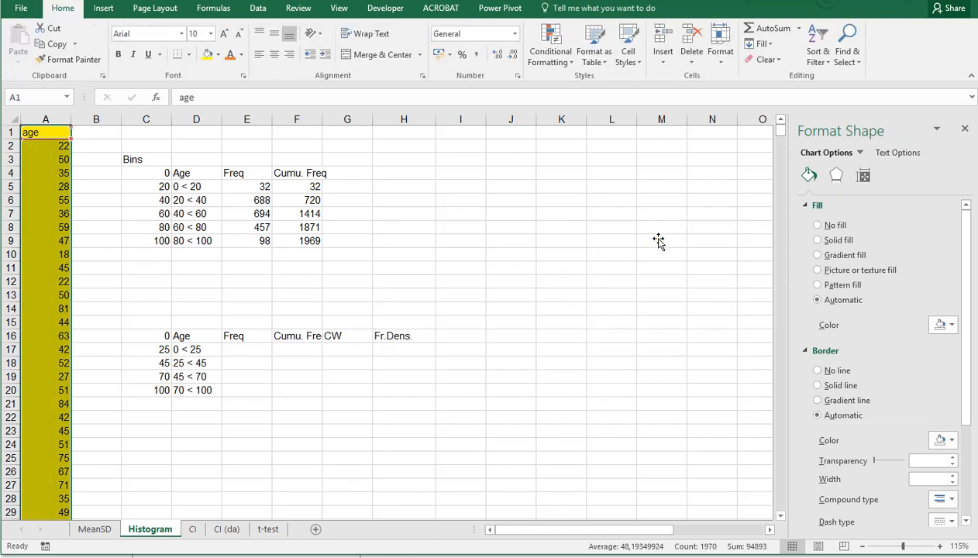
Step: Select the age bins and frequencies D4:E9 and choose a 2-D column chart type
click(403, 214)
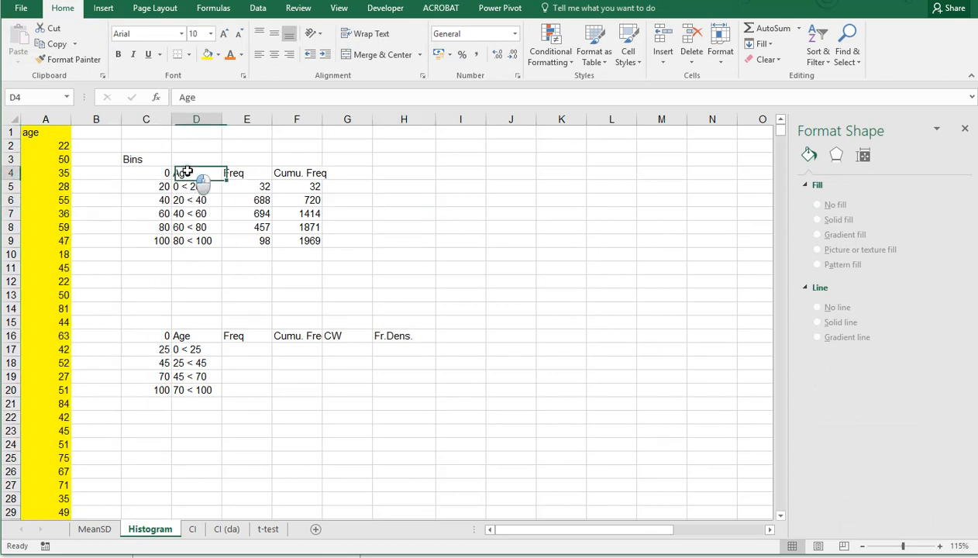
drag(195, 174, 246, 240)
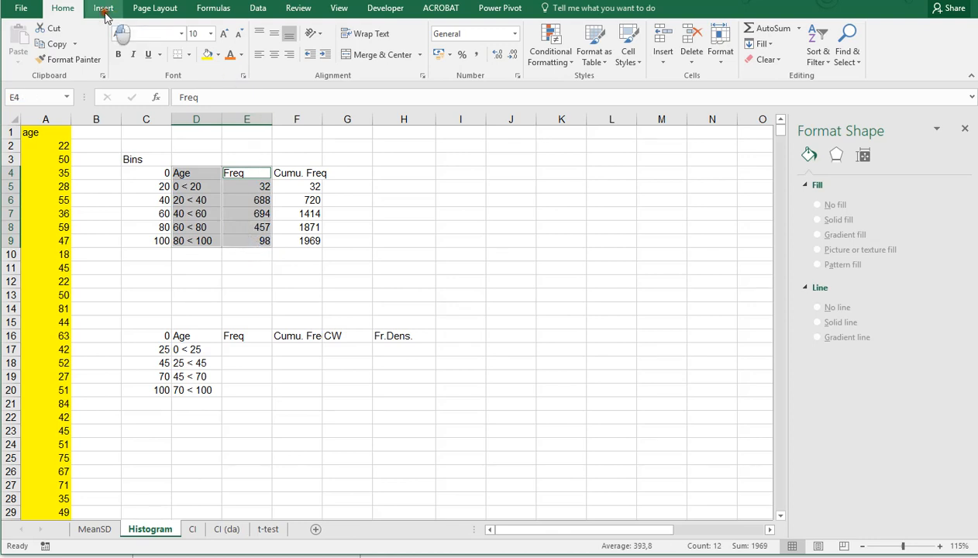
click(443, 33)
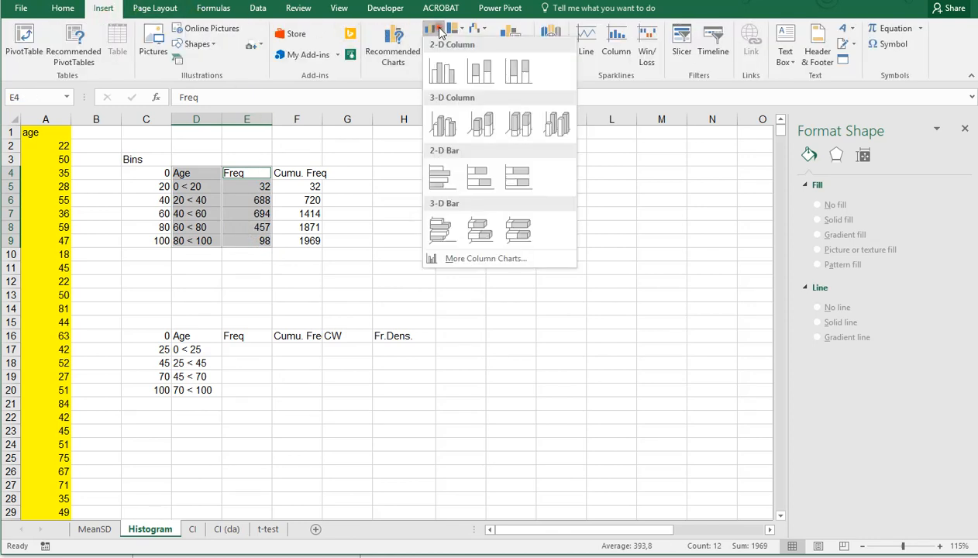
click(444, 70)
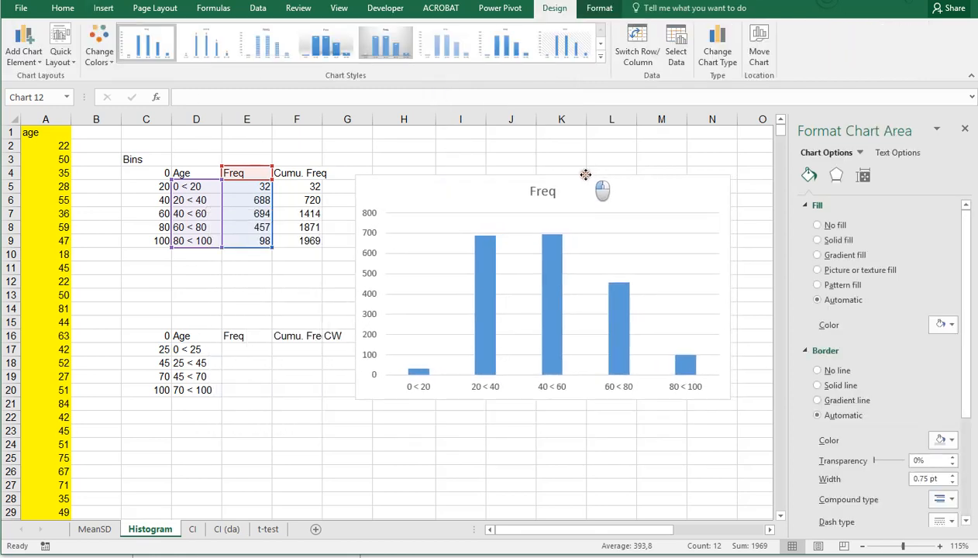
Step: Insert the clustered column chart and set its series Gap Width to 0%
click(539, 341)
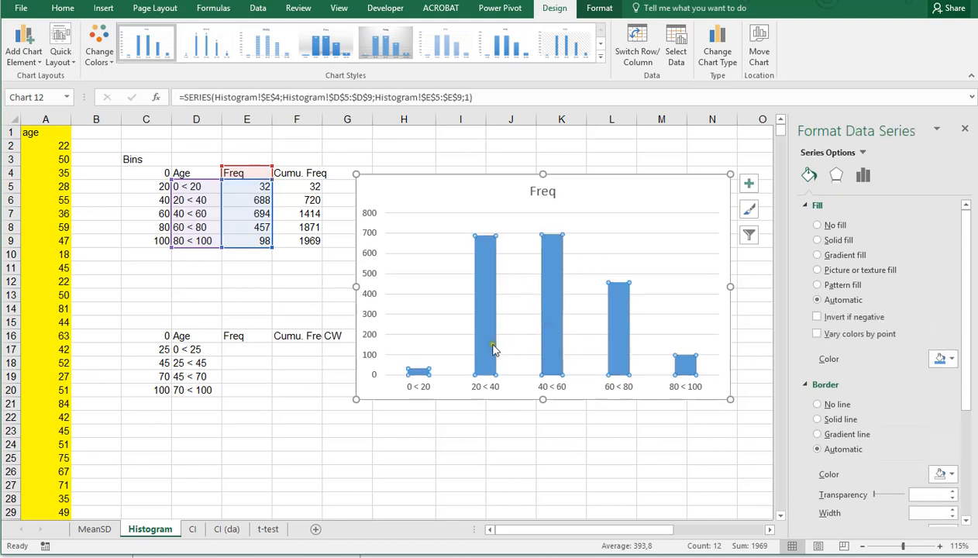
mouse_move(685, 363)
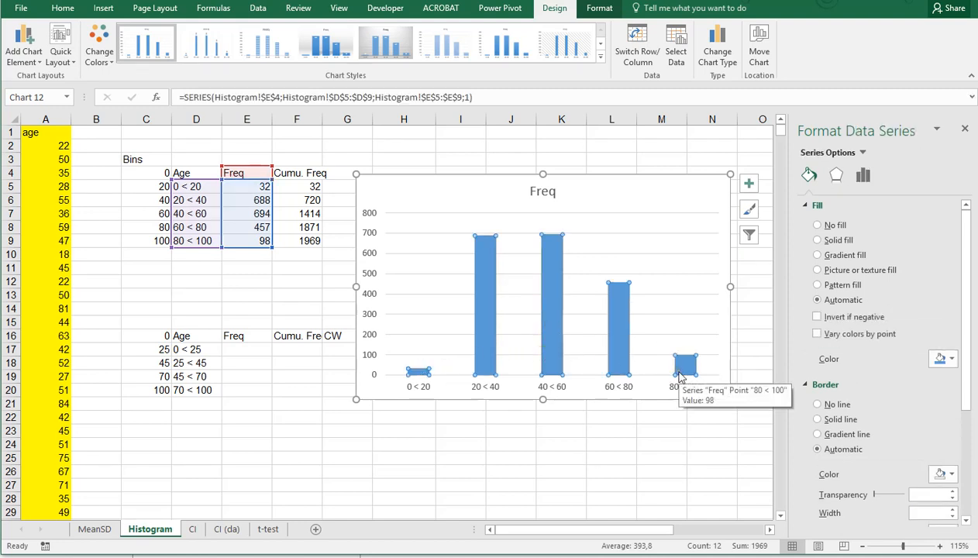
mouse_move(870, 208)
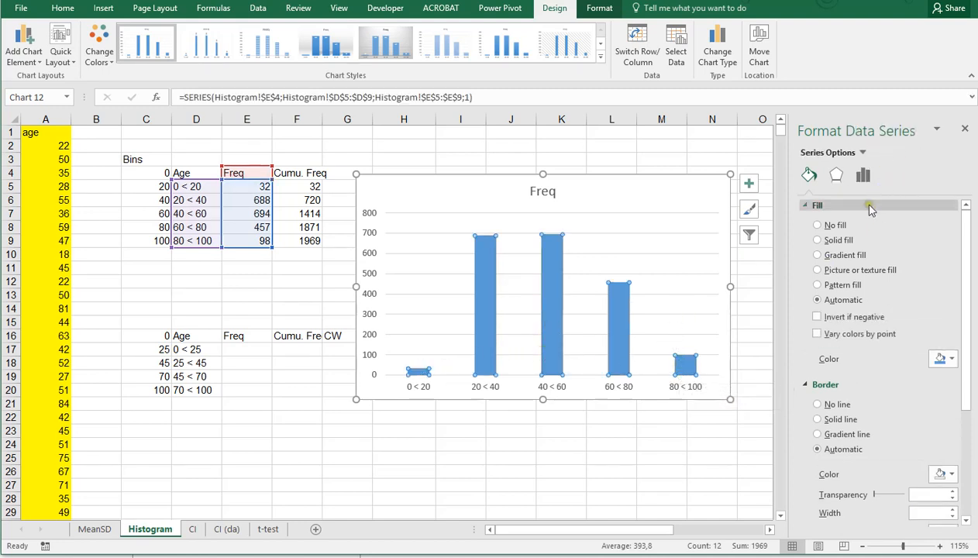
mouse_move(620, 349)
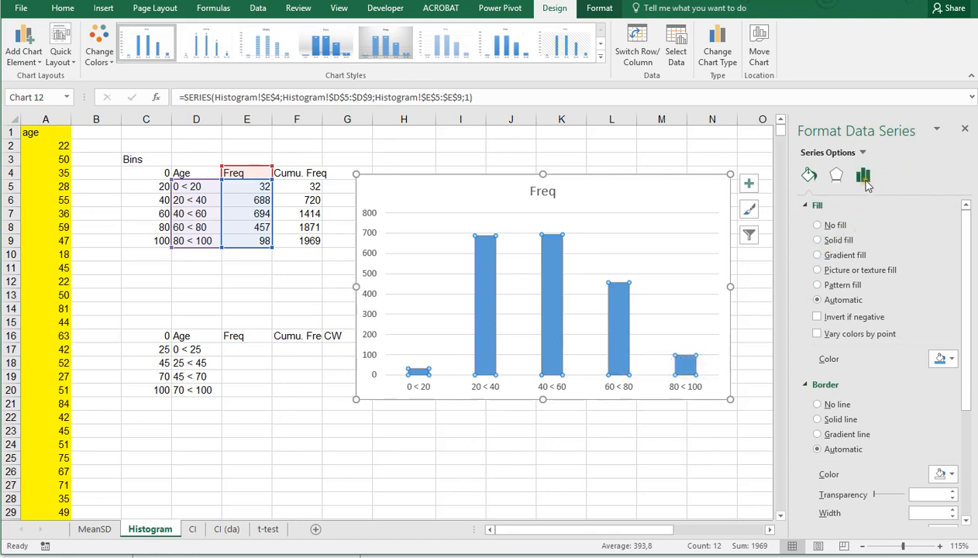
click(863, 173)
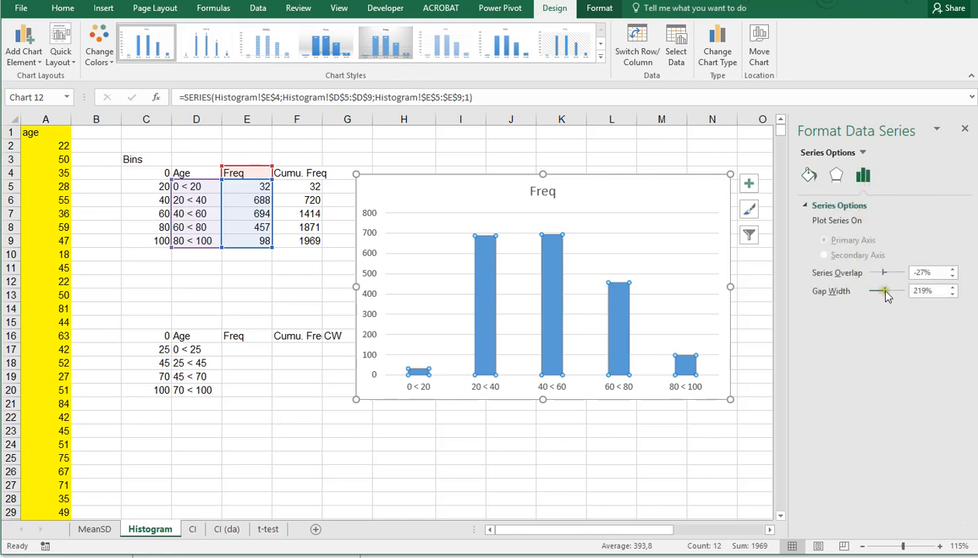
drag(883, 292, 869, 292)
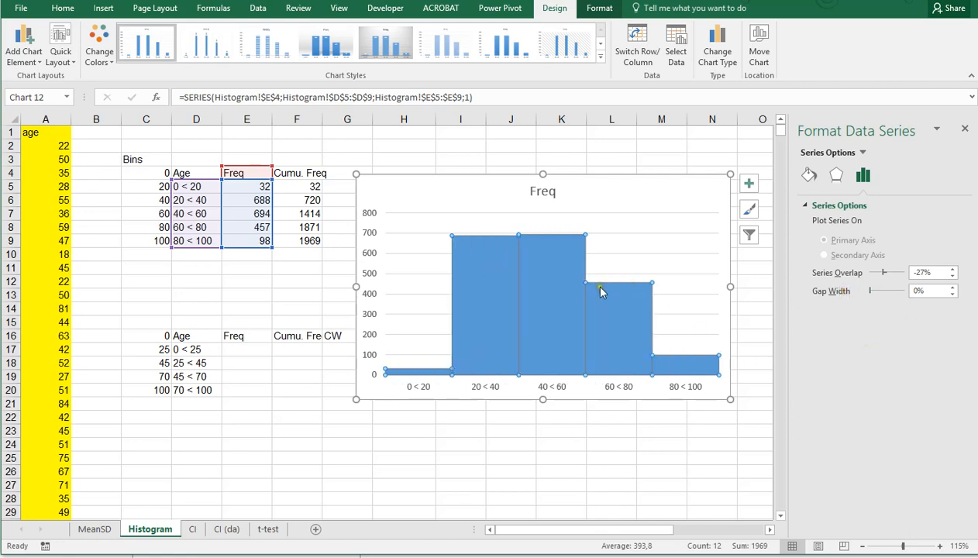
mouse_move(426, 266)
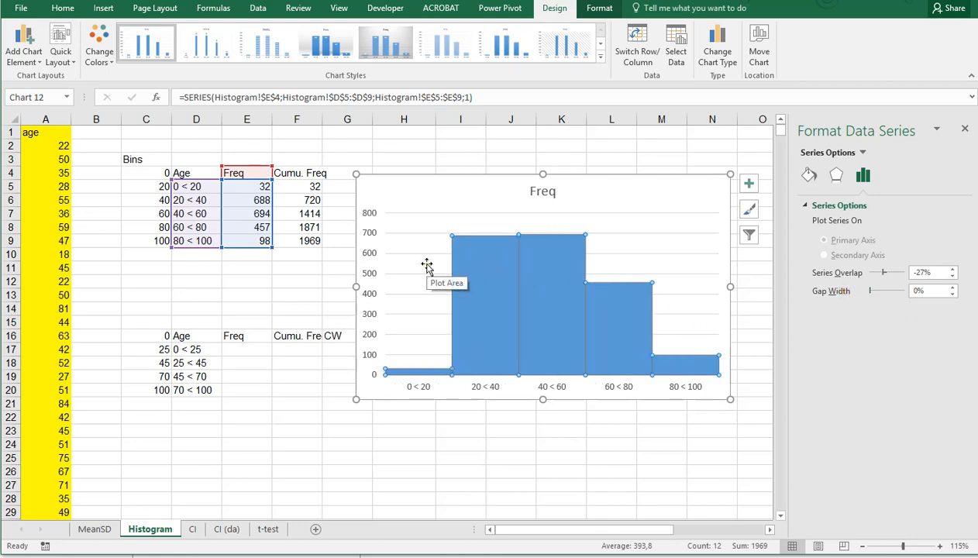
Step: Give the frequency bars a solid black border line via Fill & Line
click(525, 266)
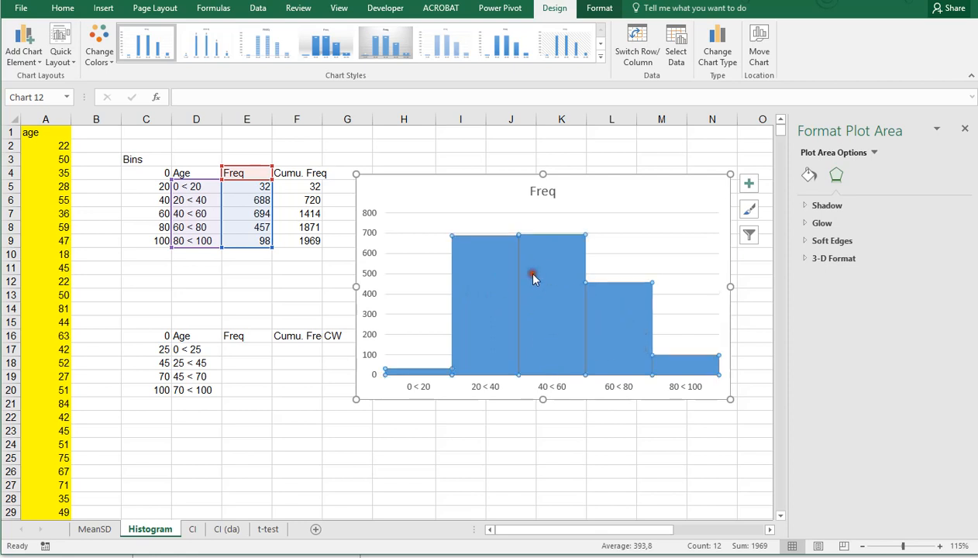
click(533, 276)
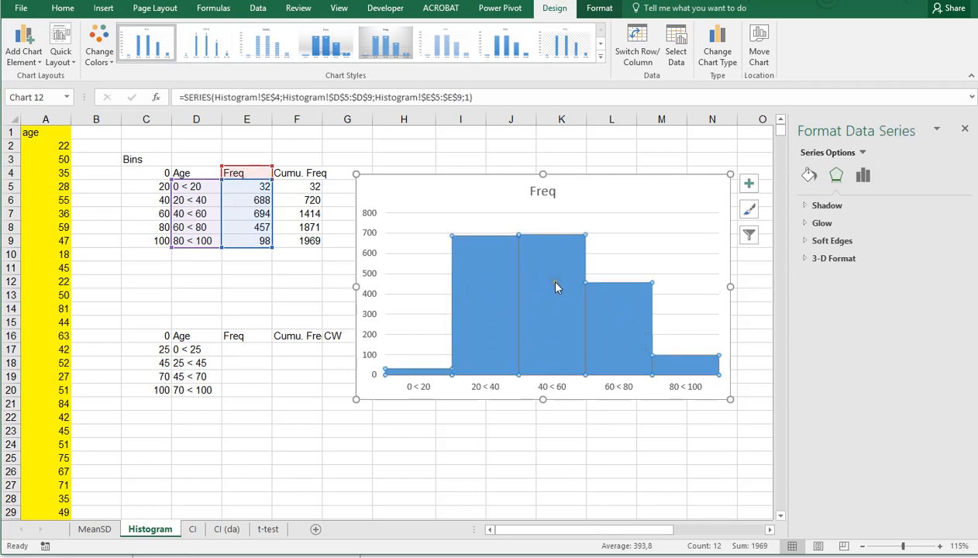
click(862, 174)
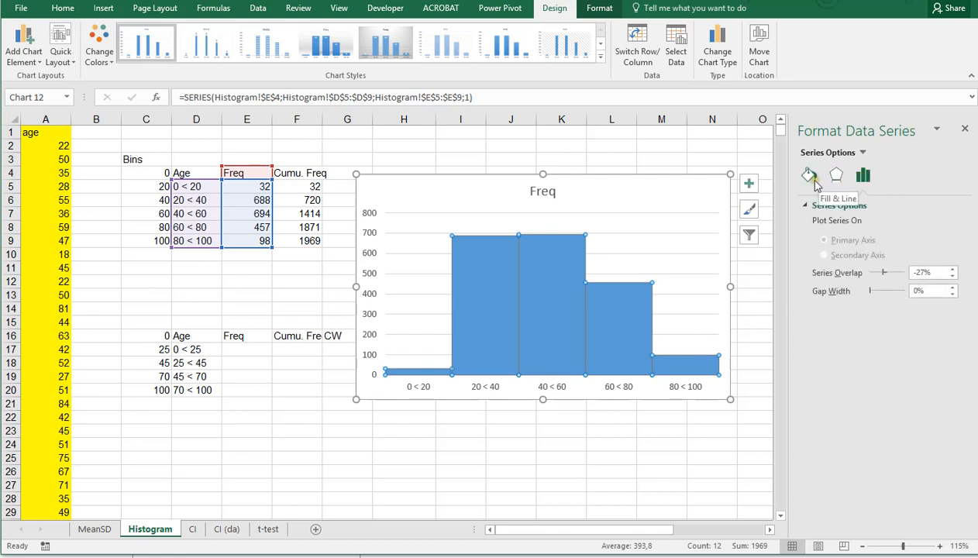
click(809, 173)
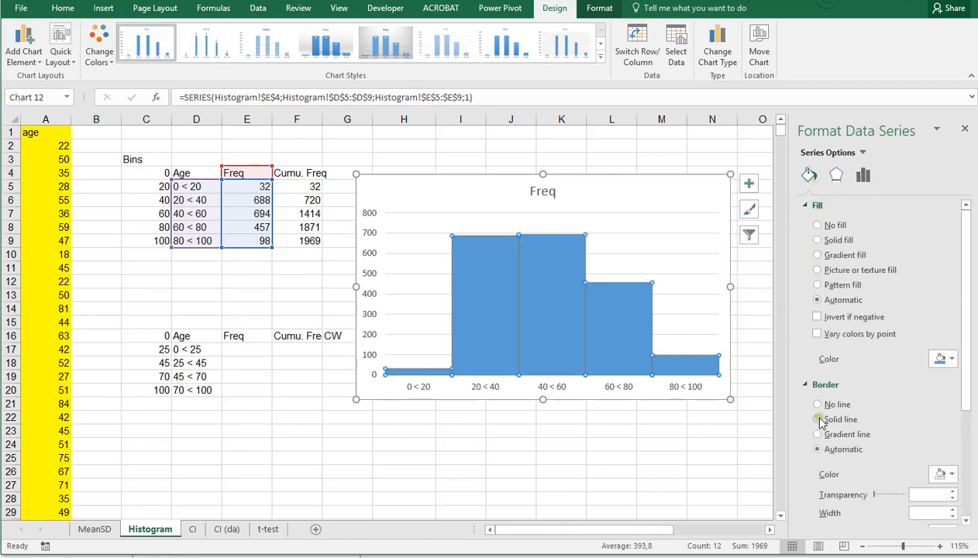
click(817, 419)
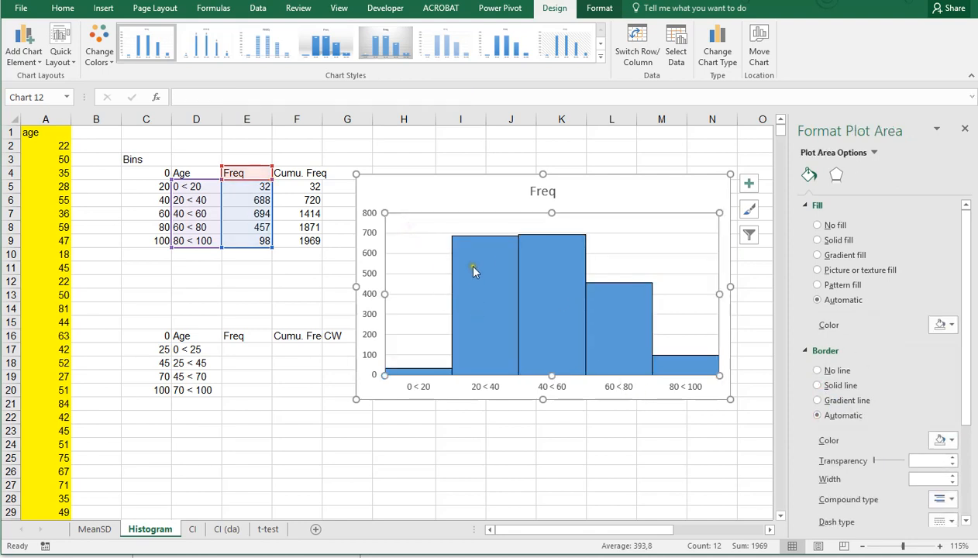
mouse_move(640, 347)
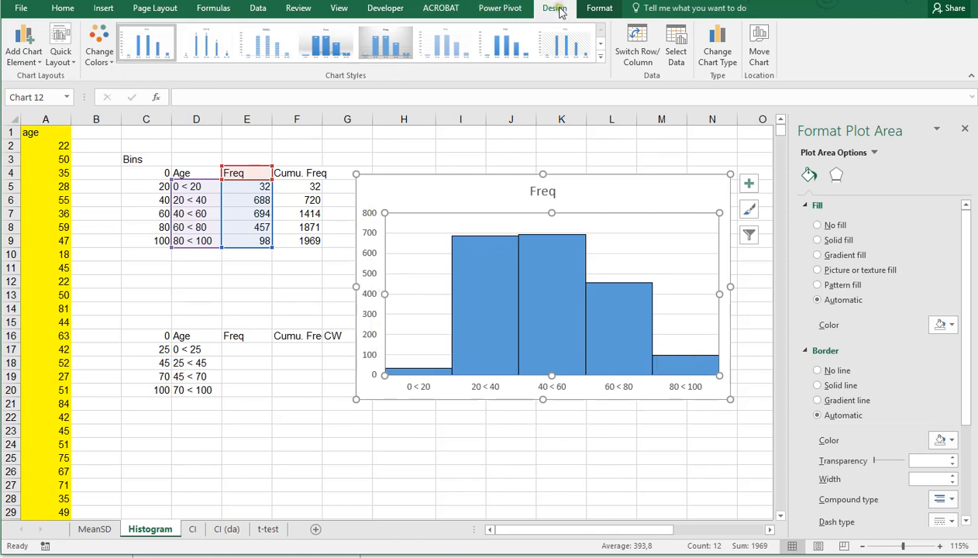
Step: Add axis titles reading Frequency on the vertical axis and Age on the horizontal
click(23, 44)
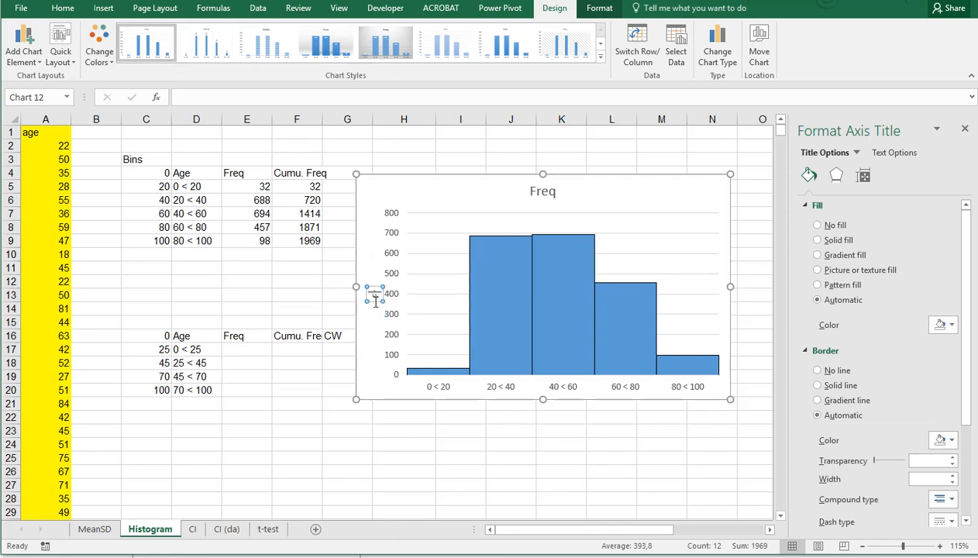
click(375, 293)
text(Frequency)
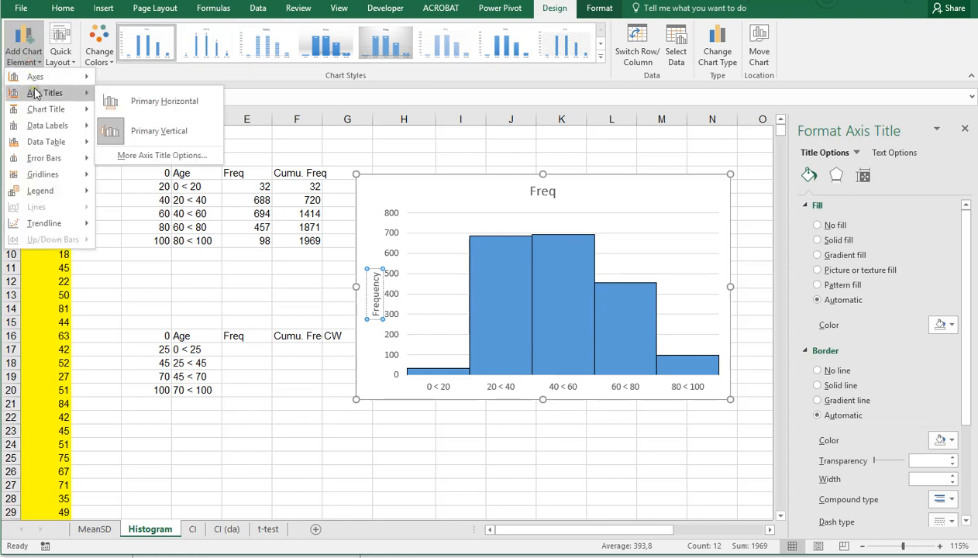
click(162, 101)
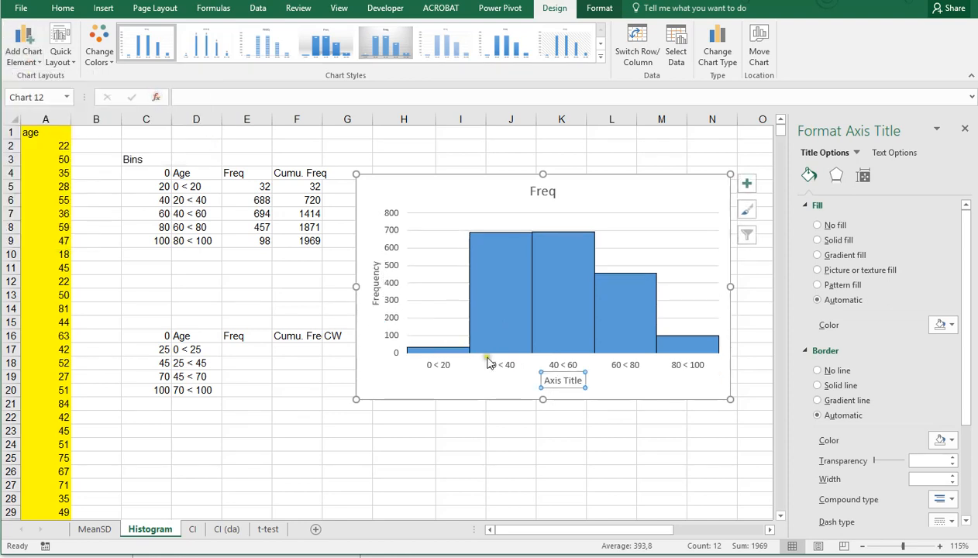
double_click(562, 380)
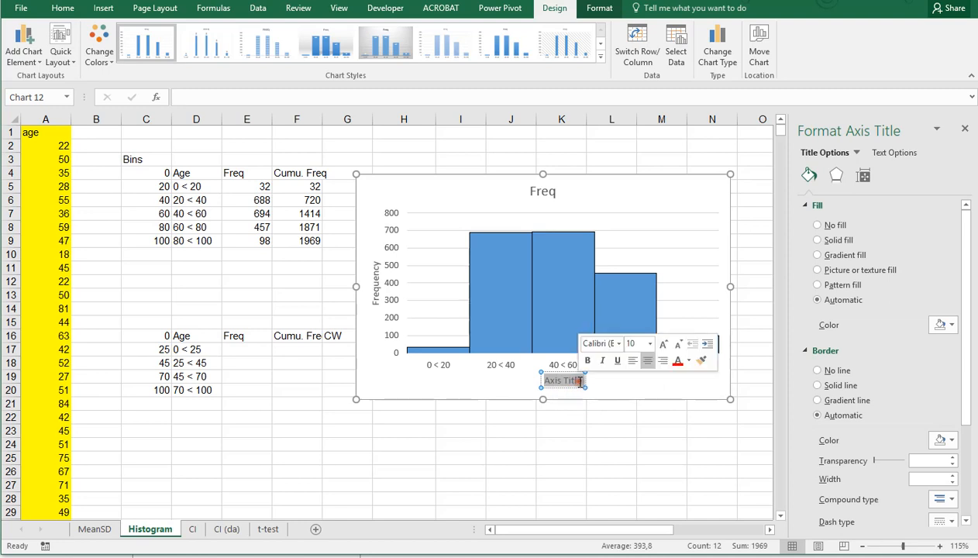
text(Age)
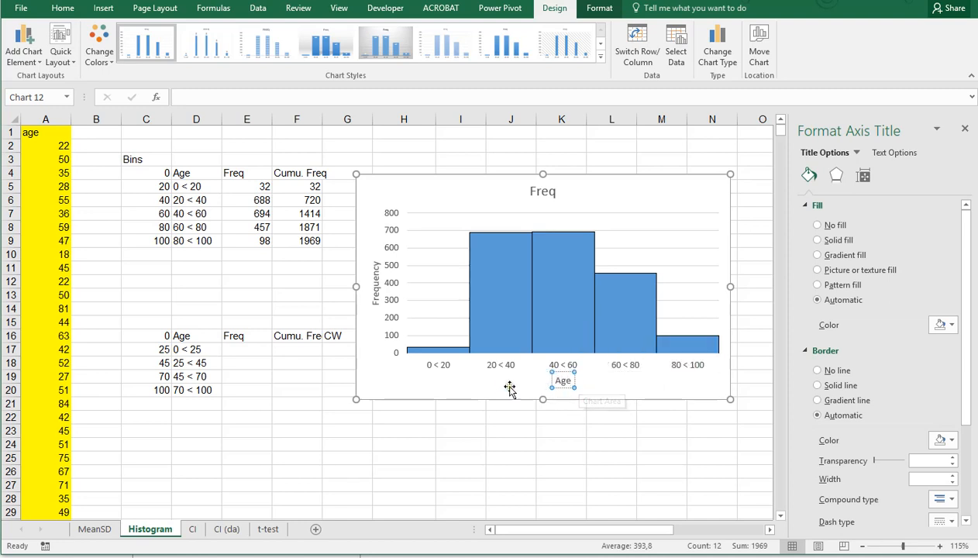
click(530, 313)
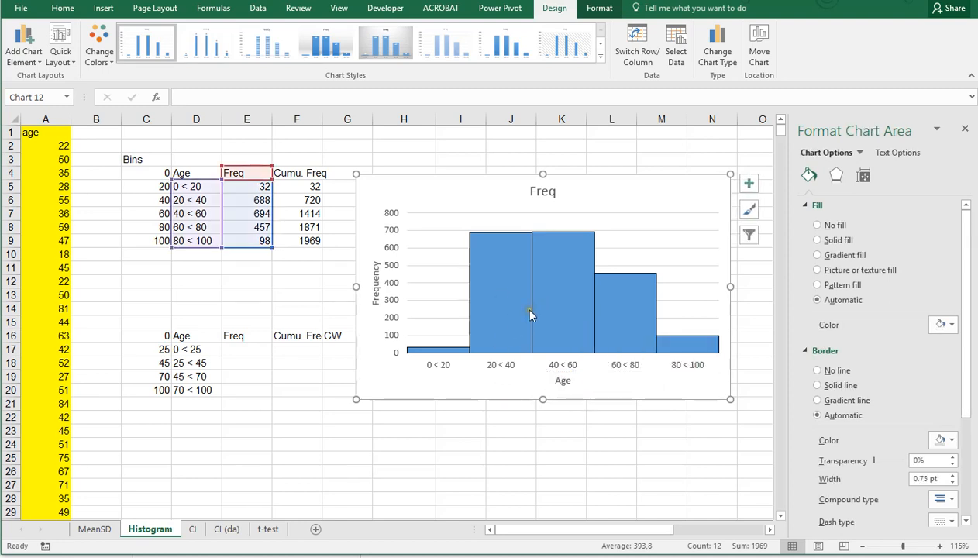
mouse_move(452, 258)
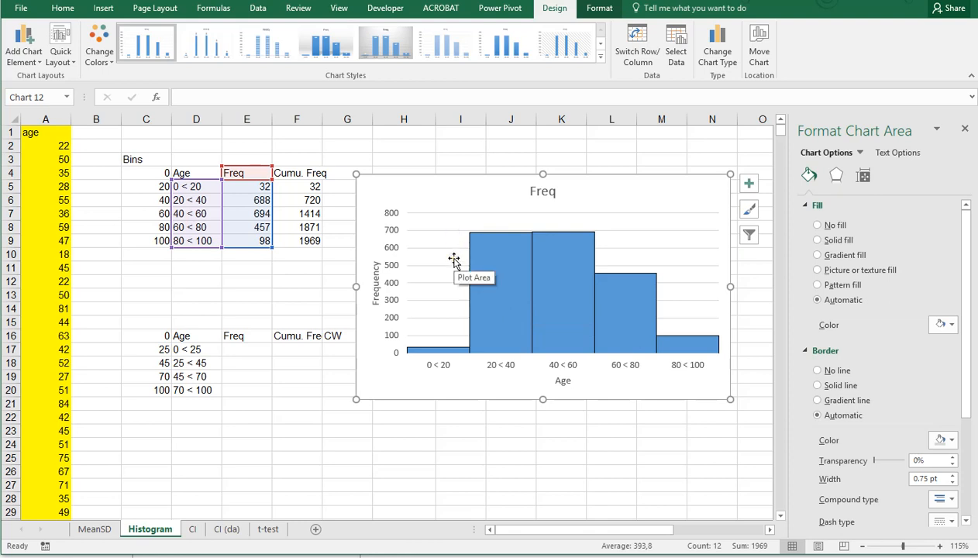
mouse_move(457, 307)
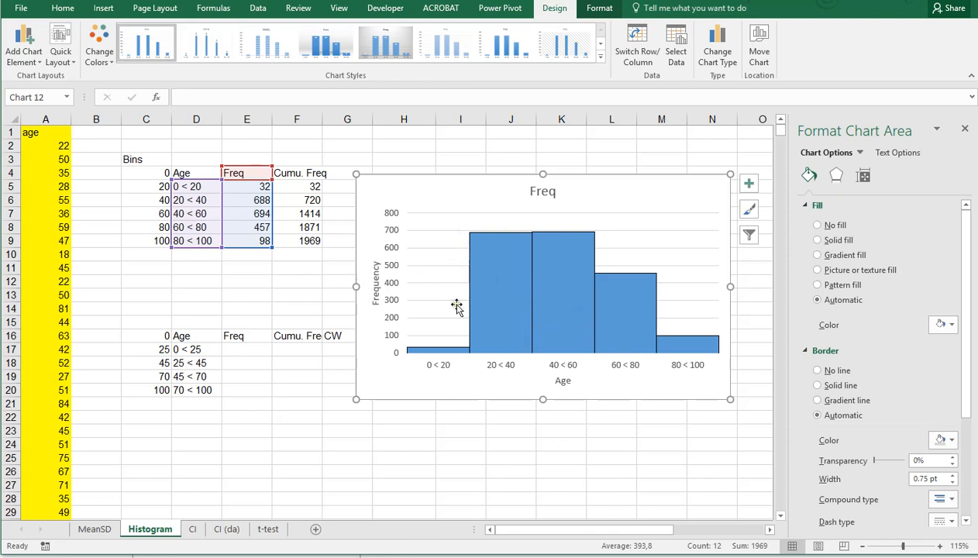
mouse_move(434, 372)
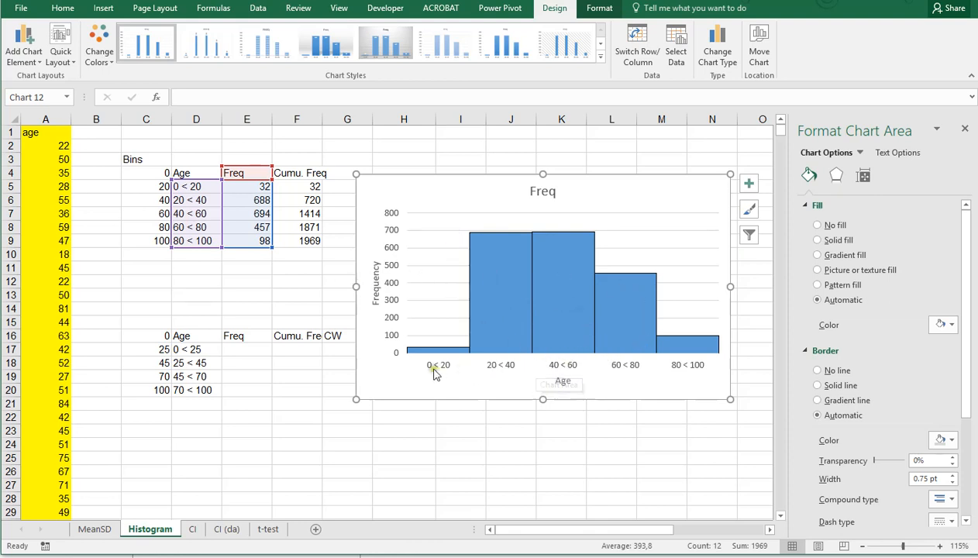
mouse_move(713, 357)
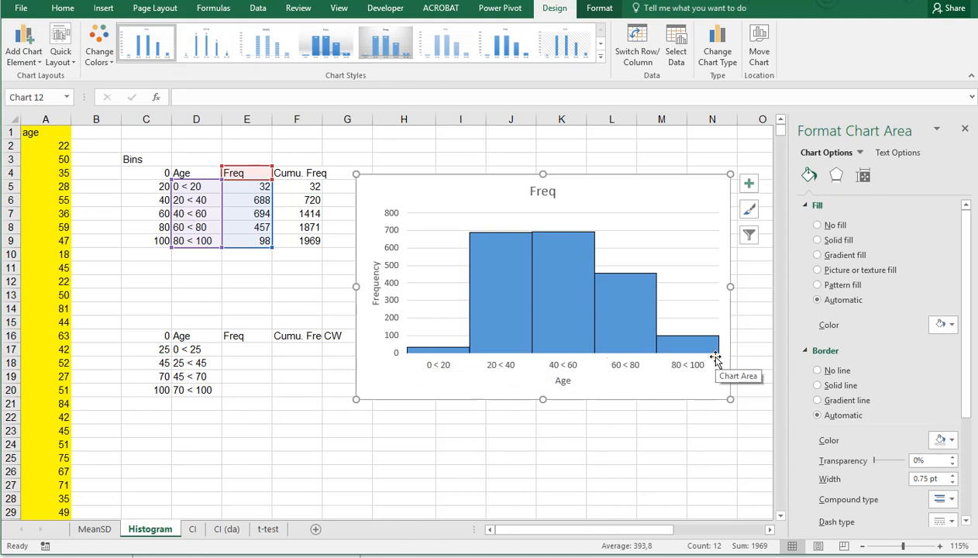
mouse_move(561, 371)
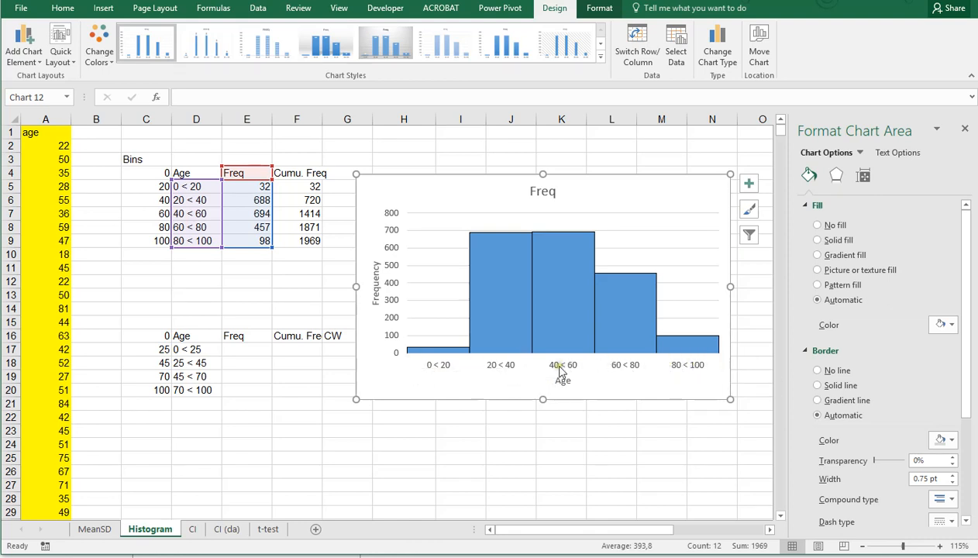
mouse_move(561, 364)
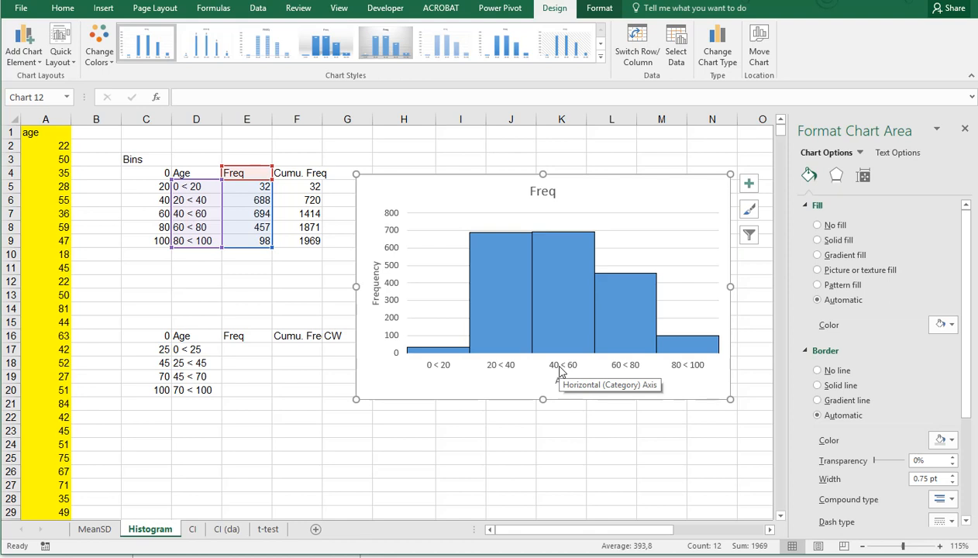
mouse_move(499, 345)
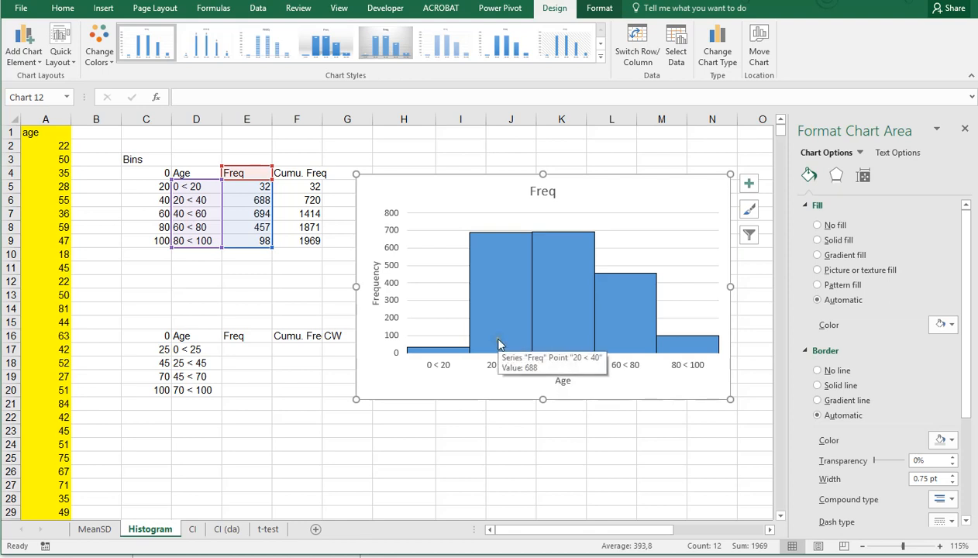
mouse_move(643, 344)
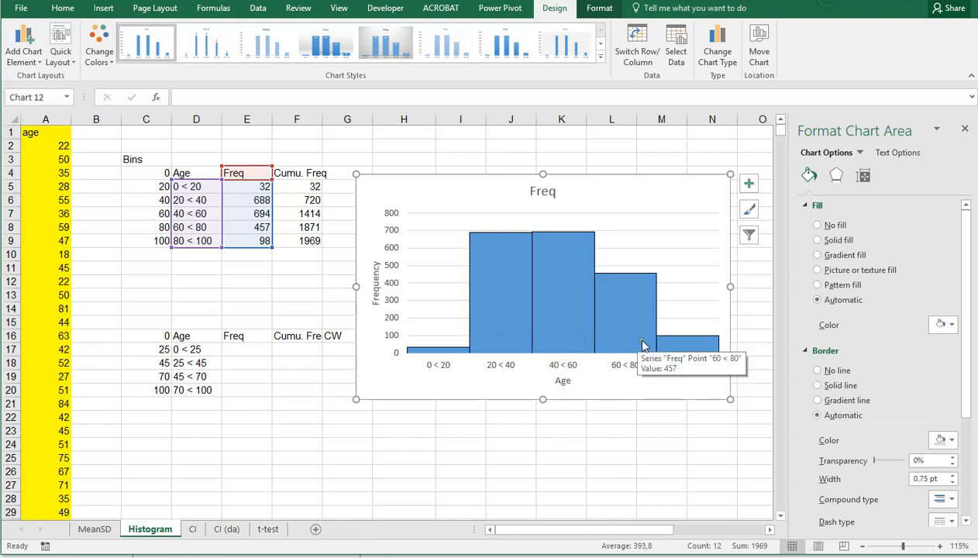
mouse_move(206, 321)
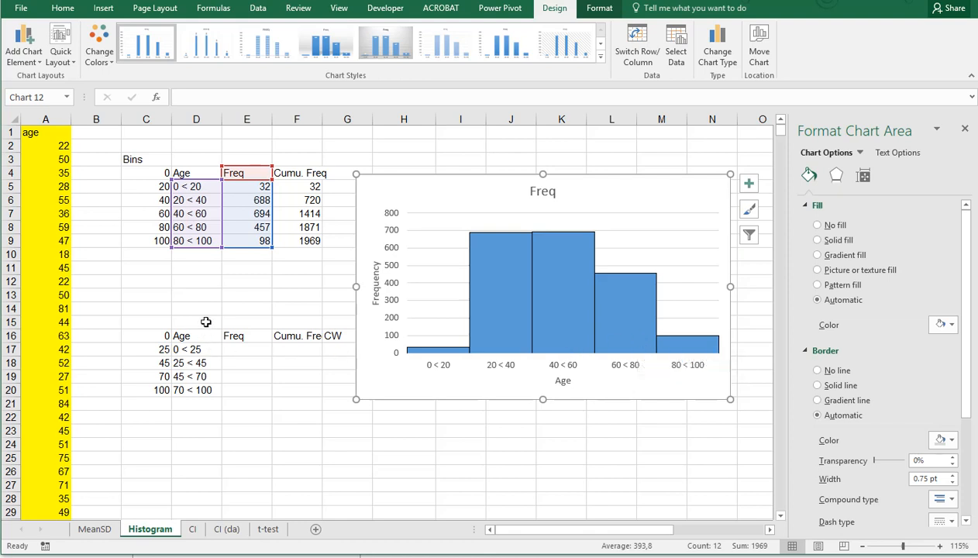
Step: Deselect the chart by selecting worksheet cell B2
click(196, 321)
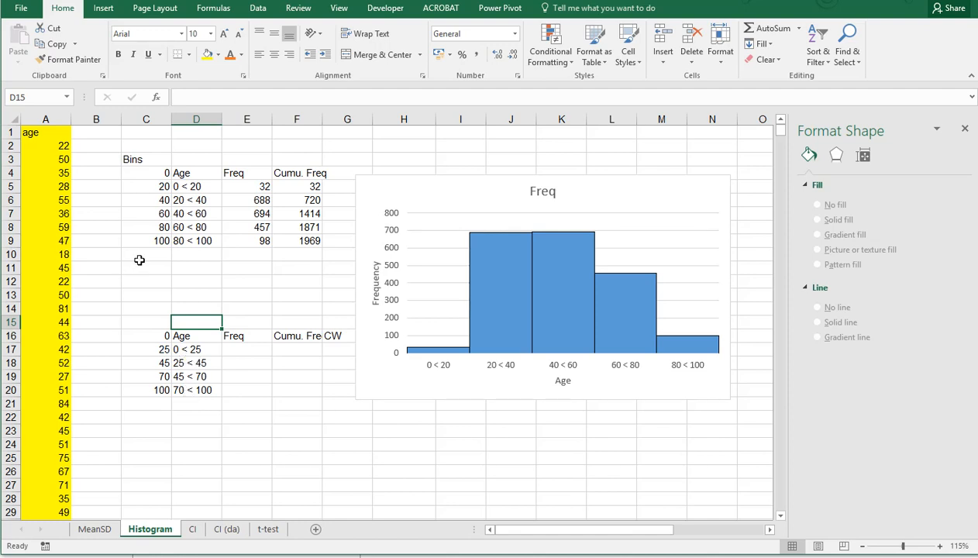
click(96, 145)
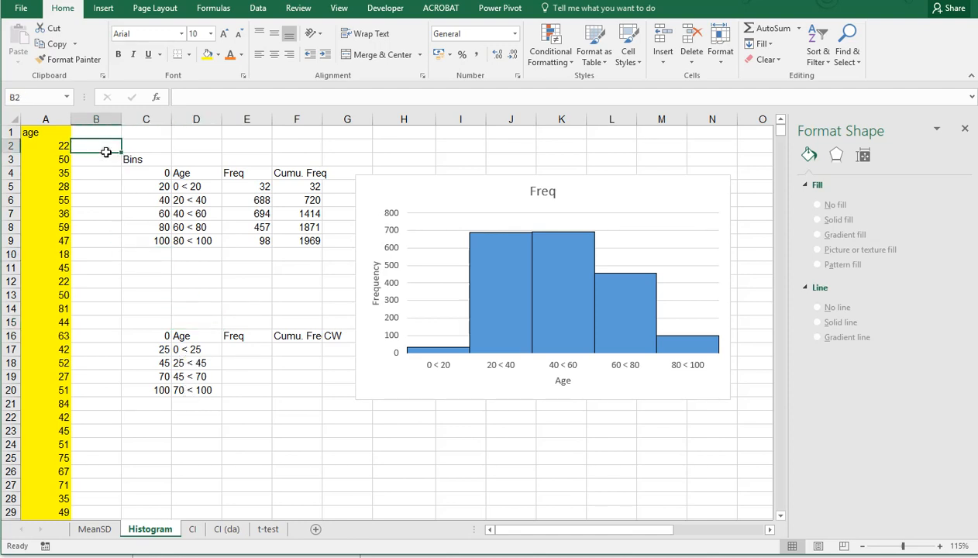